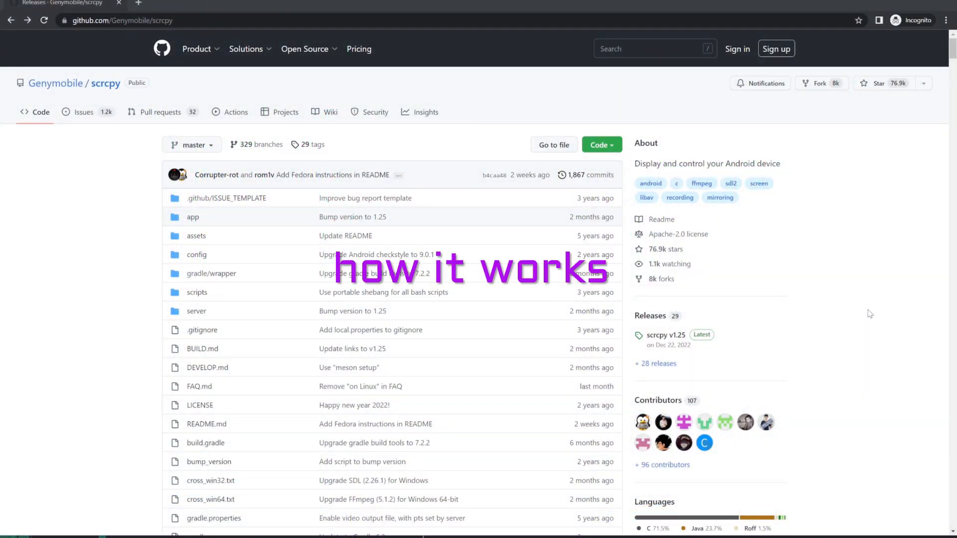
{"action": "mouse_move", "coordinate": [666, 335]}
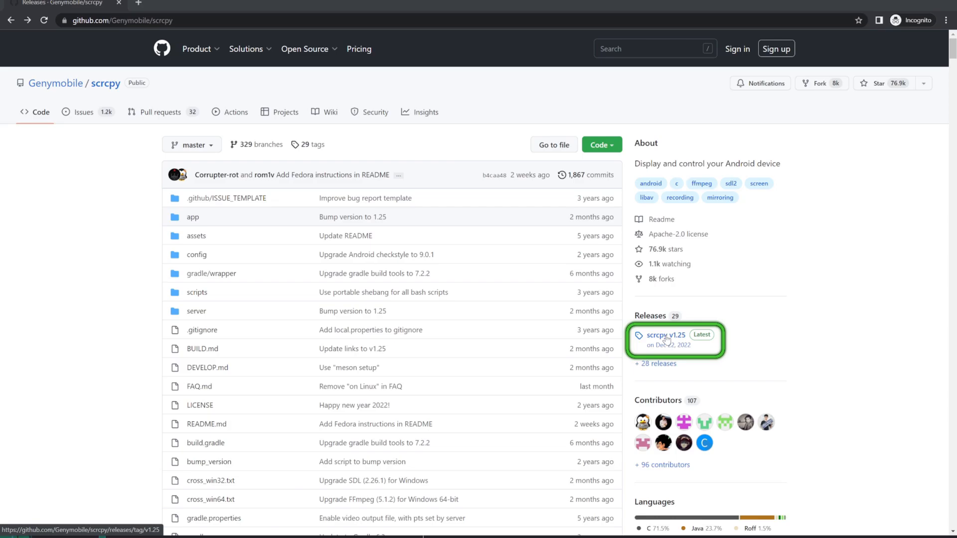
Step: Download scrcpy-win64-v1.25.zip from the v1.25 release and extract it into the suggested folder
{"action": "left_click", "coordinate": [665, 335]}
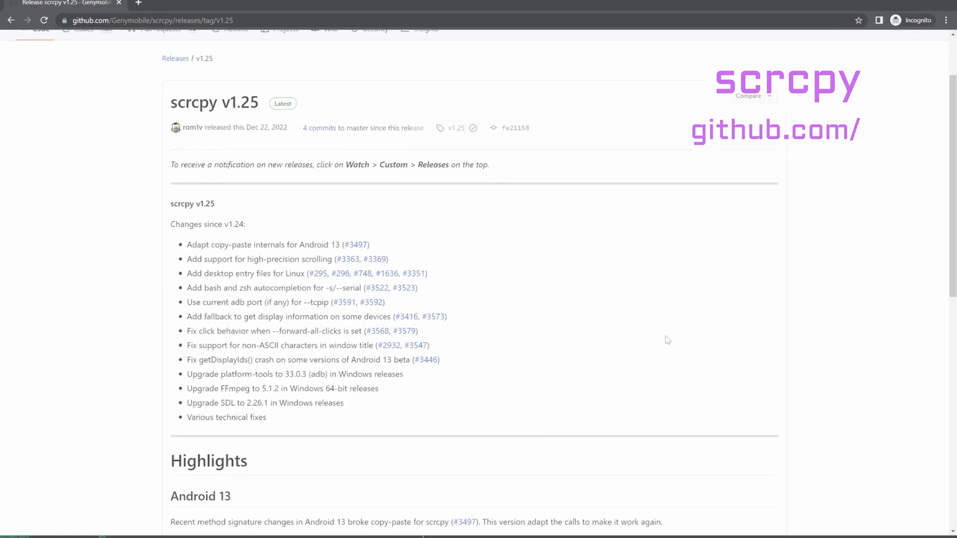
{"action": "scroll", "scroll_direction": "down", "scroll_amount": 3}
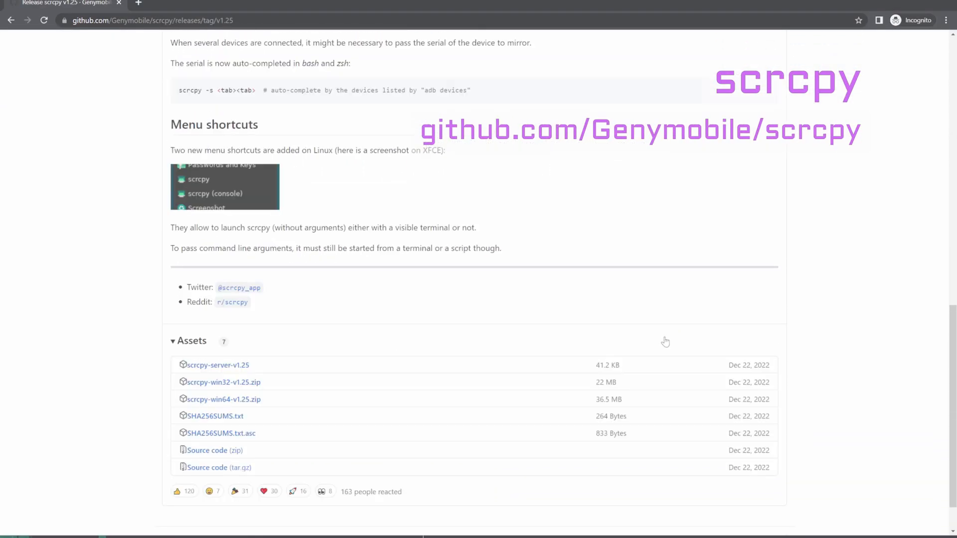
{"action": "mouse_move", "coordinate": [223, 398]}
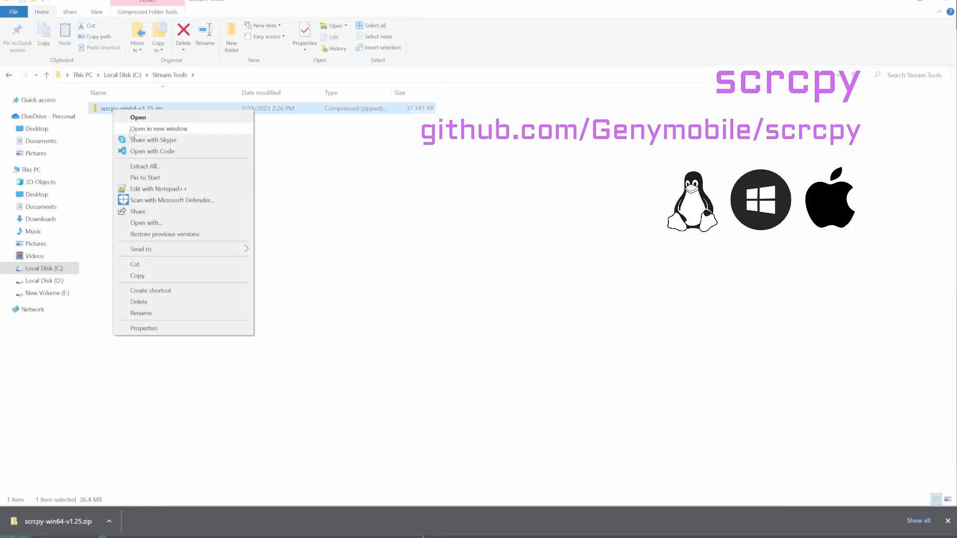
{"action": "left_click", "coordinate": [144, 166]}
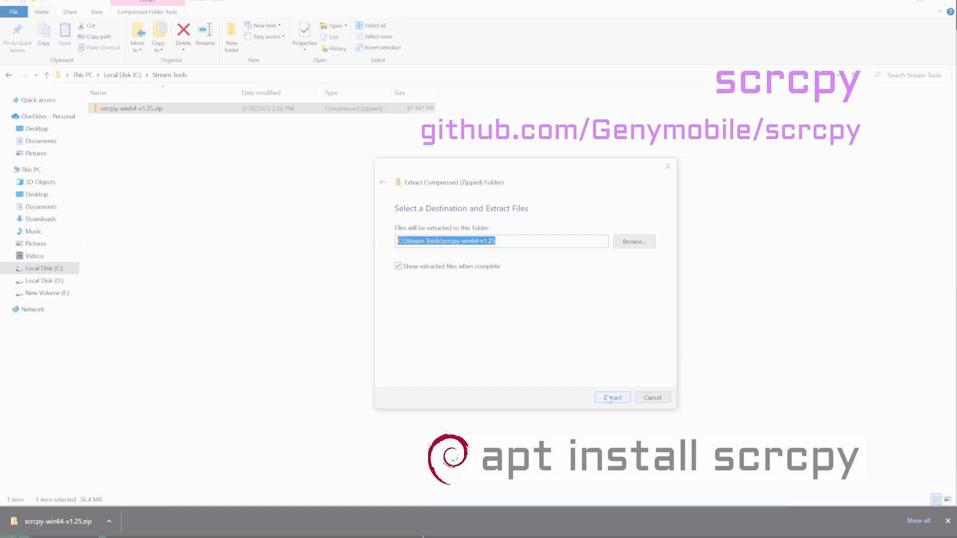
{"action": "left_click", "coordinate": [611, 398]}
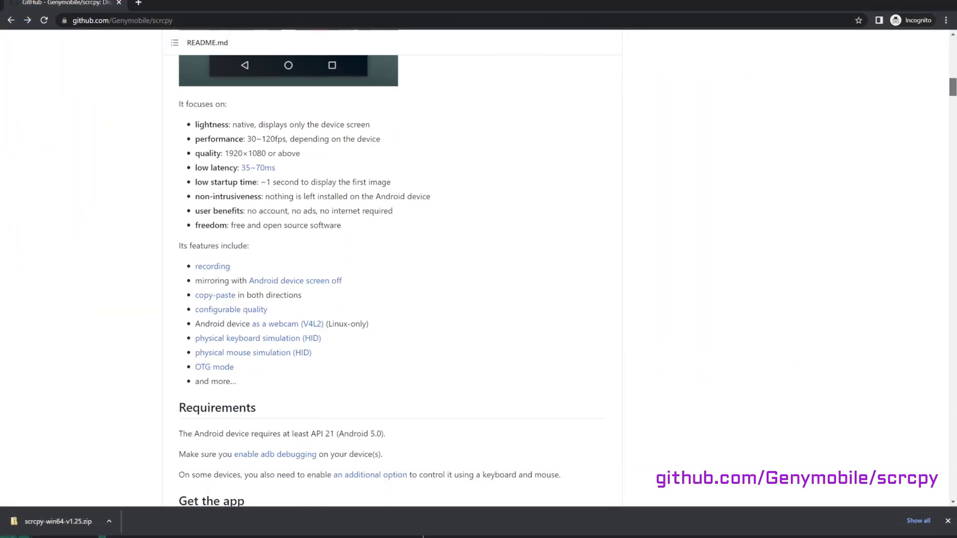
{"action": "scroll", "scroll_direction": "down", "scroll_amount": 3}
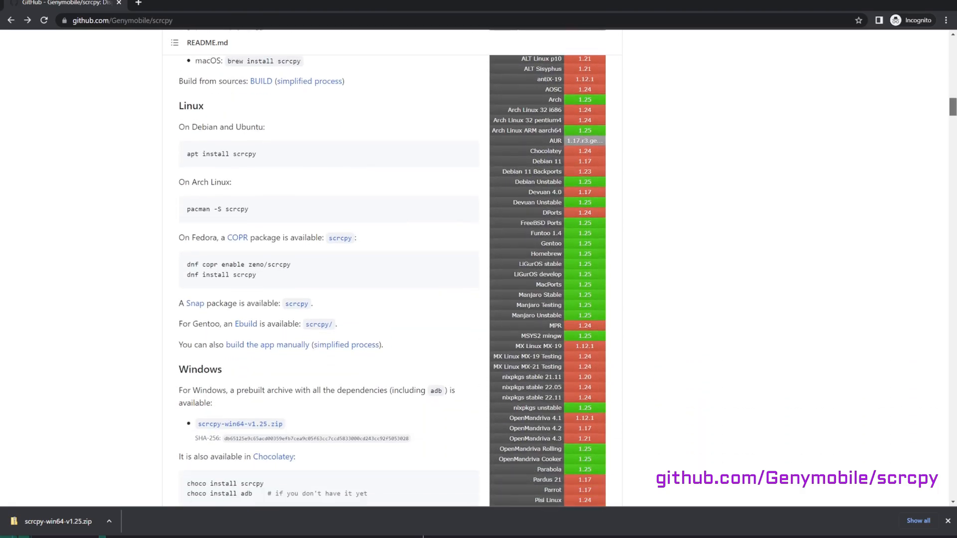
{"action": "scroll", "scroll_direction": "down", "scroll_amount": 3}
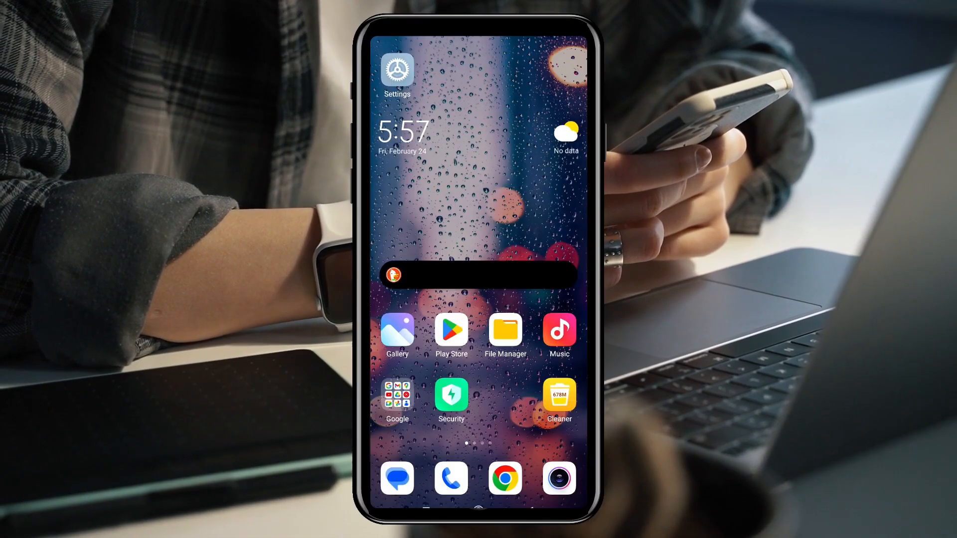
Step: In Settings > About phone, tap MIUI version until developer mode is reported enabled
{"action": "left_click", "coordinate": [397, 69]}
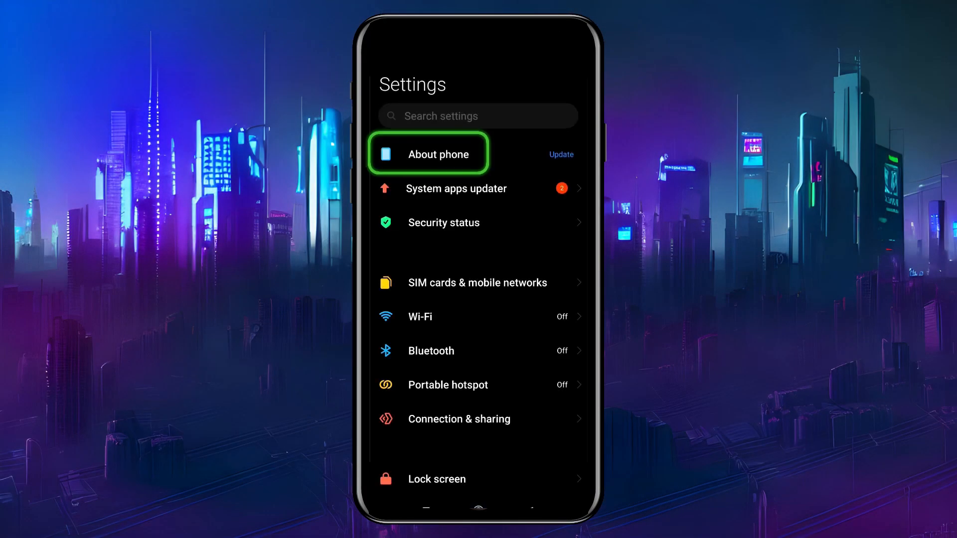
{"action": "left_click", "coordinate": [438, 153]}
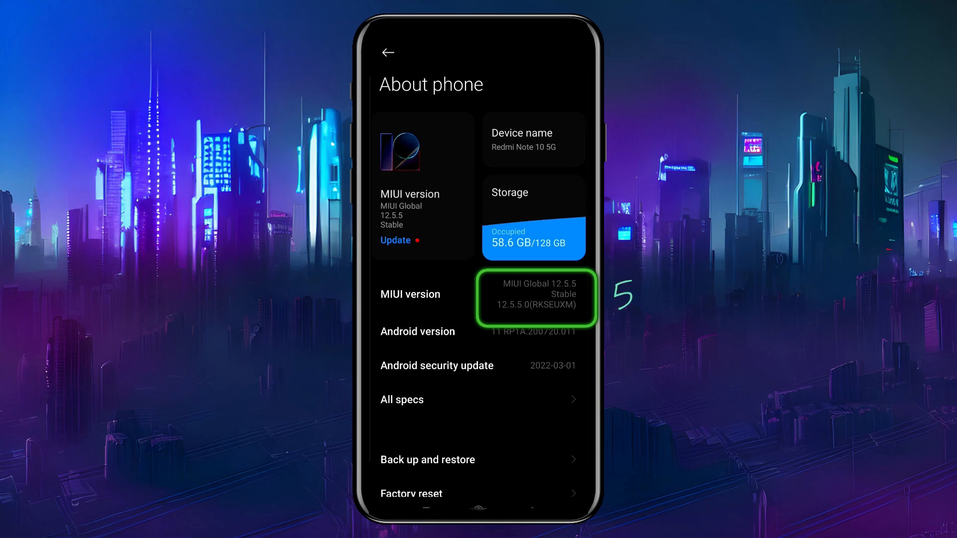
{"action": "left_click", "coordinate": [534, 298]}
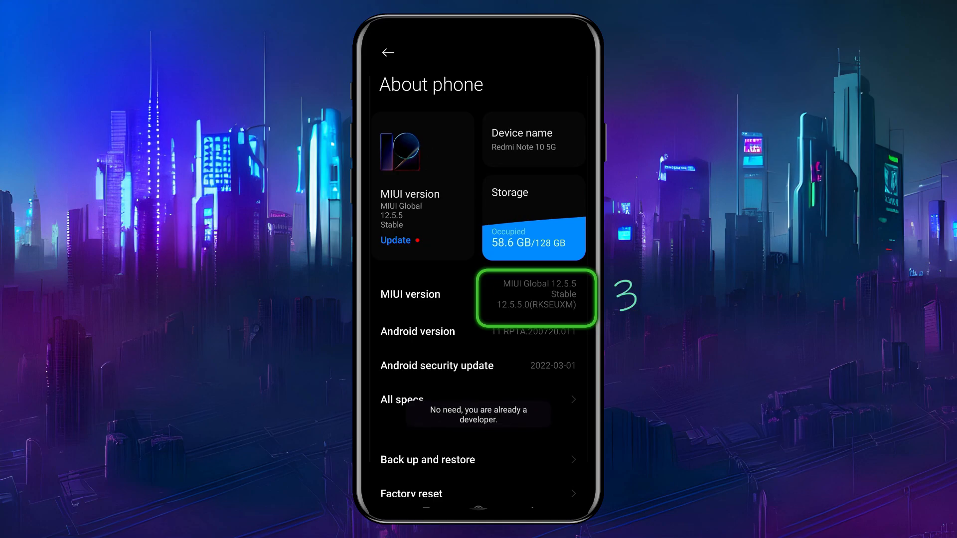
{"action": "left_click", "coordinate": [388, 53]}
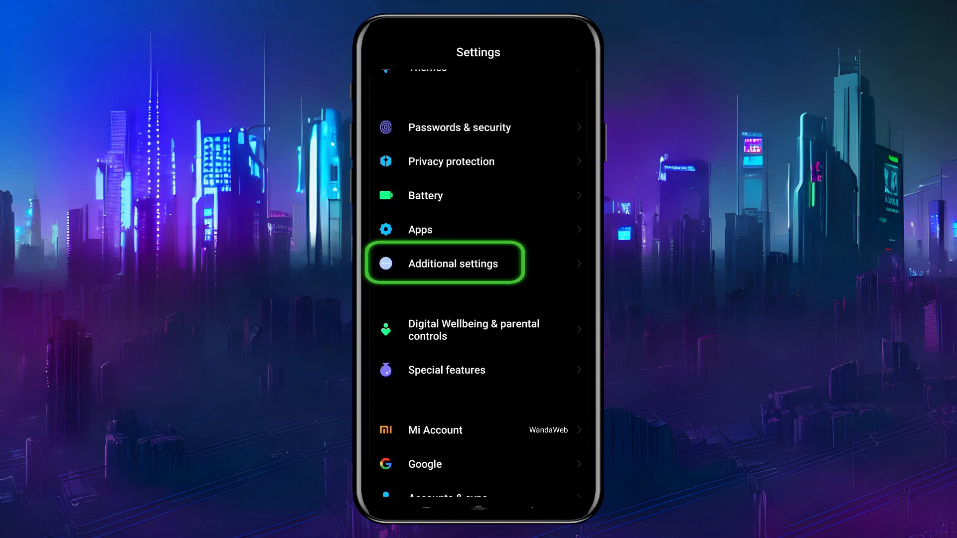
Step: Reach Developer options through Additional settings in Android Settings
{"action": "left_click", "coordinate": [444, 263]}
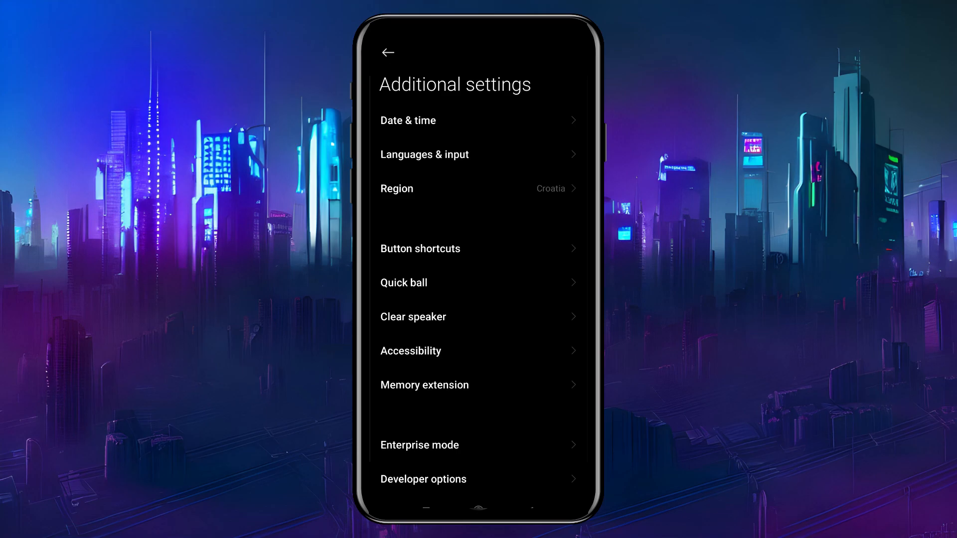
{"action": "left_click", "coordinate": [422, 479]}
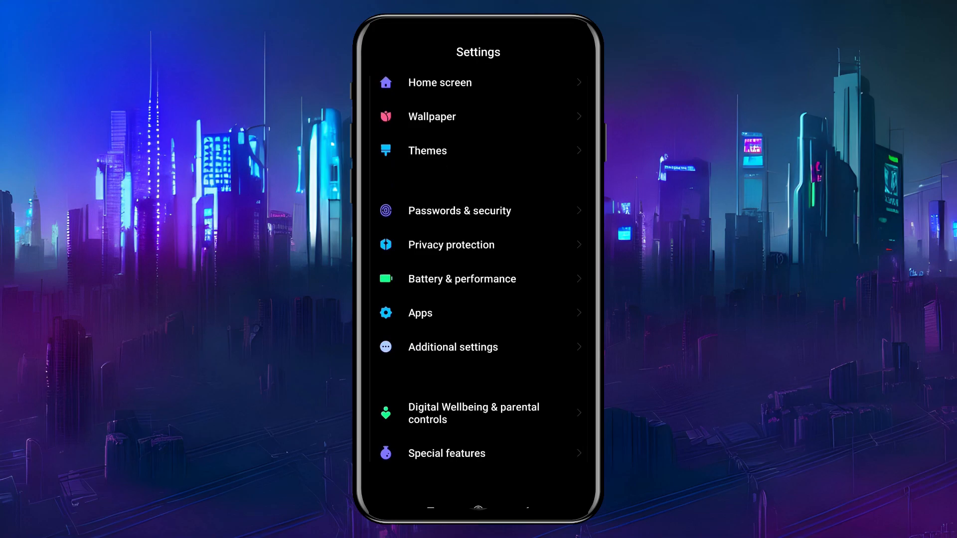
{"action": "left_click", "coordinate": [452, 346]}
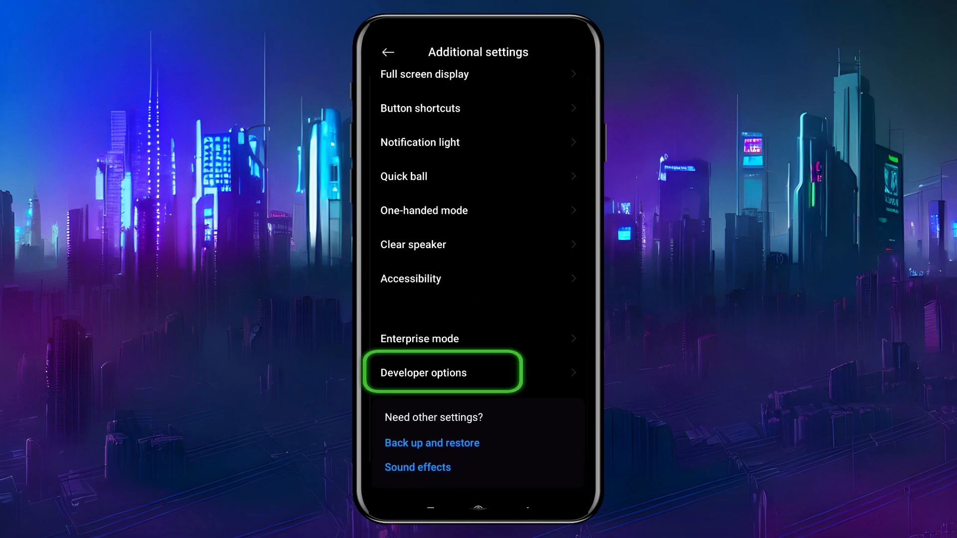
{"action": "left_click", "coordinate": [443, 373]}
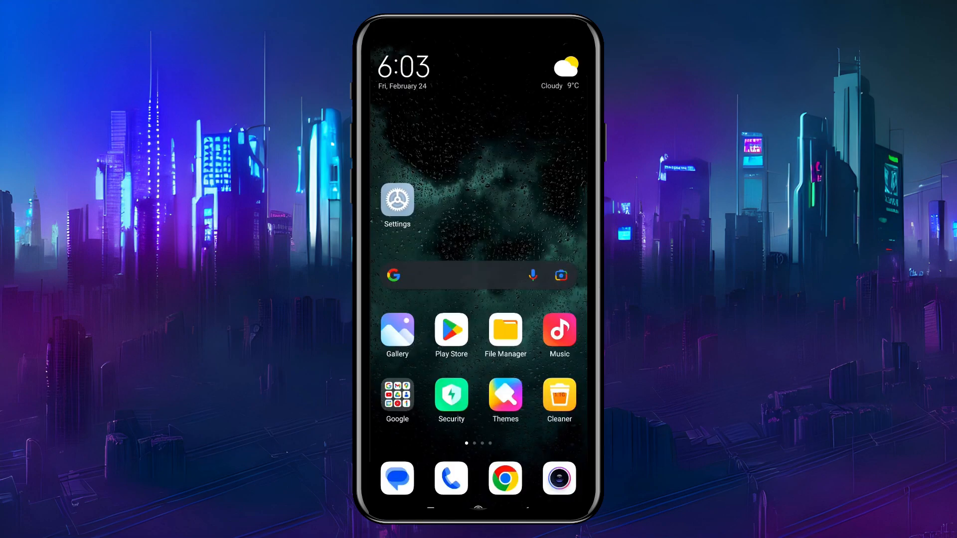
Step: Enable USB debugging and allow it from this computer with Always allow checked
{"action": "left_click", "coordinate": [397, 200]}
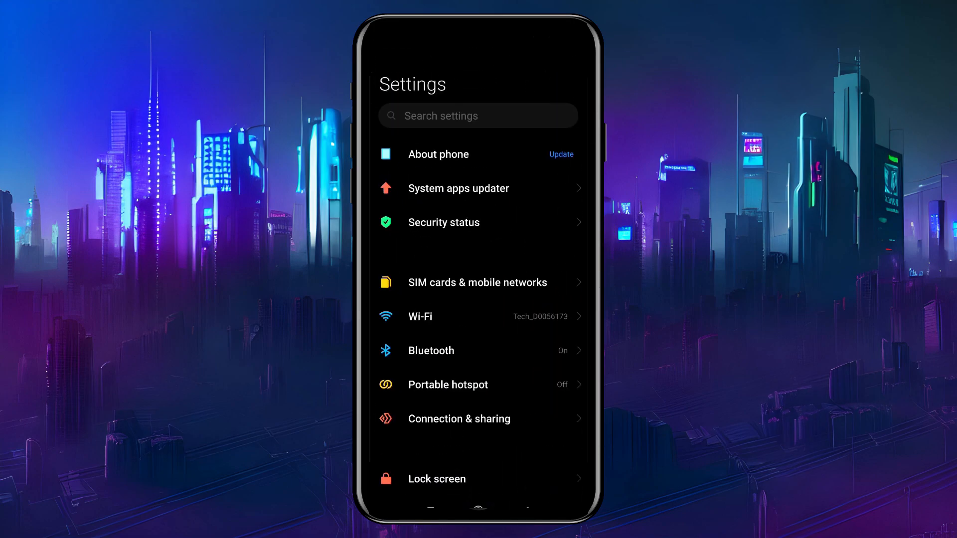
{"action": "scroll", "scroll_direction": "down", "scroll_amount": 3}
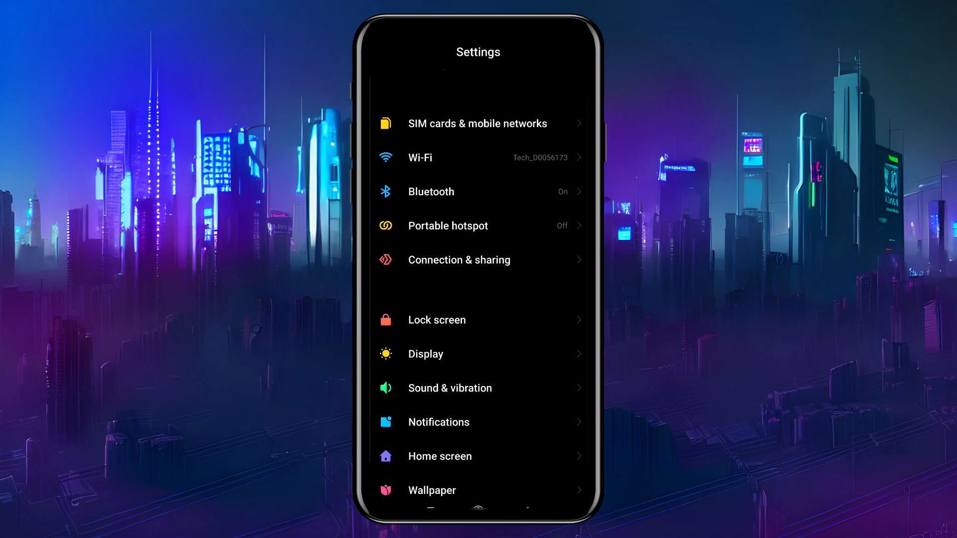
{"action": "left_click", "coordinate": [437, 320]}
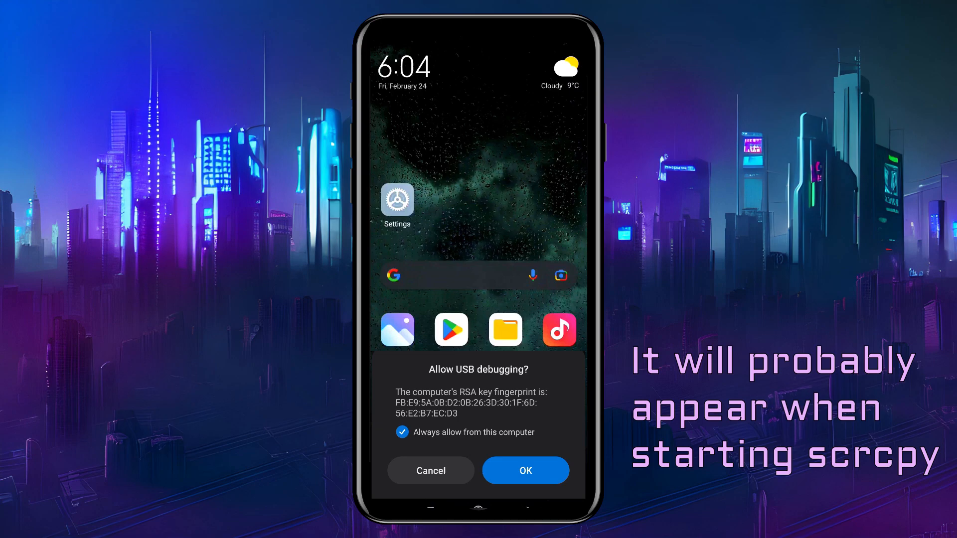
{"action": "left_click", "coordinate": [526, 471]}
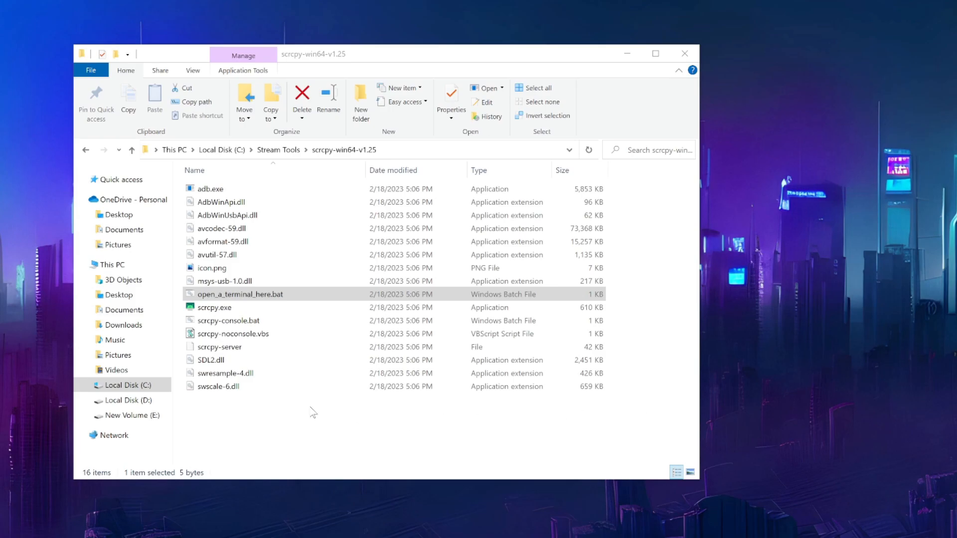
Step: Run adb devices in a terminal from the scrcpy folder to list the attached phone
{"action": "double_click", "coordinate": [240, 293]}
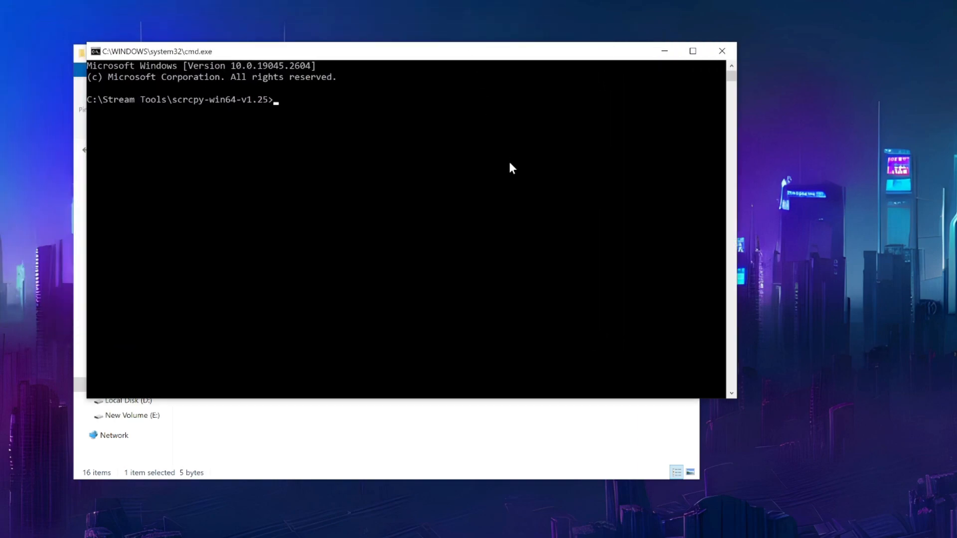
{"action": "type", "text": "ad"}
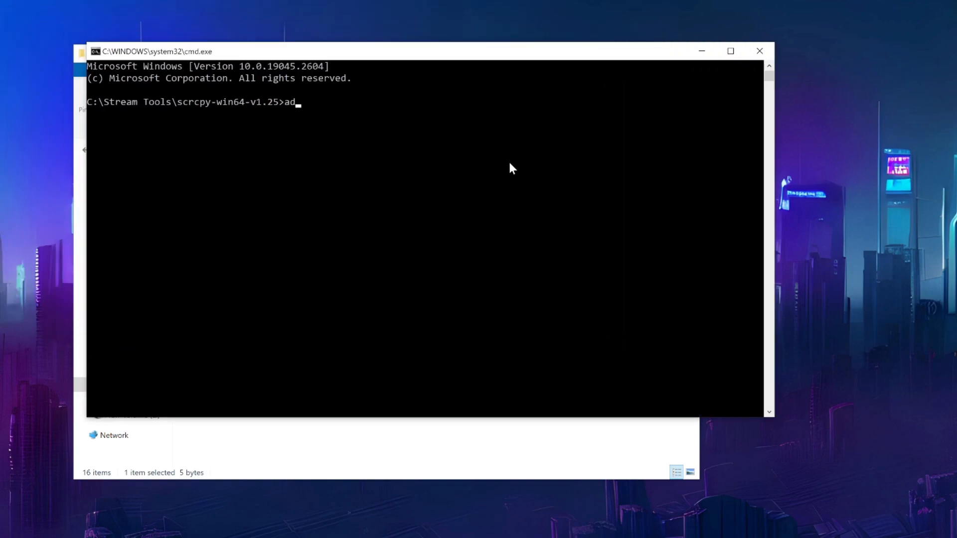
{"action": "type", "text": "b devices"}
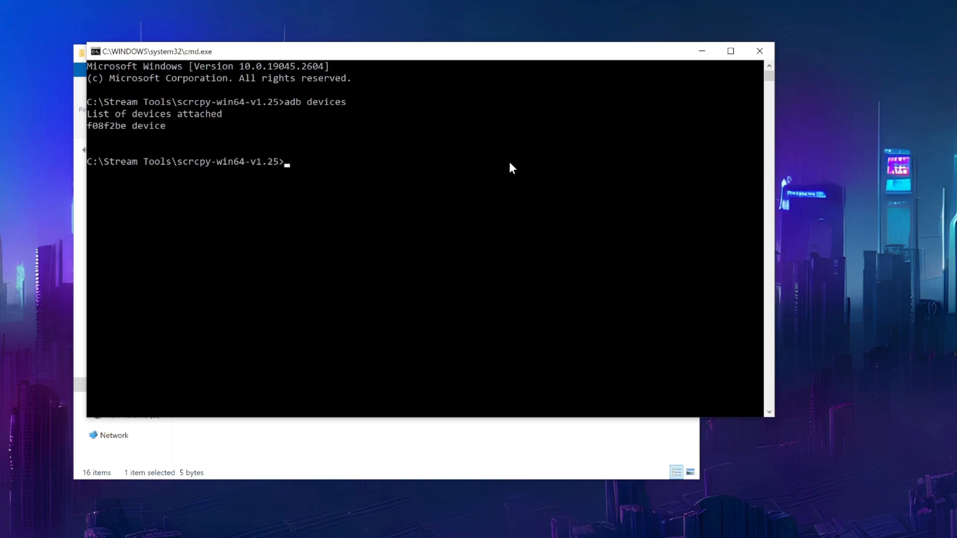
{"action": "type", "text": "scrcpy --lock-video-orientation=1"}
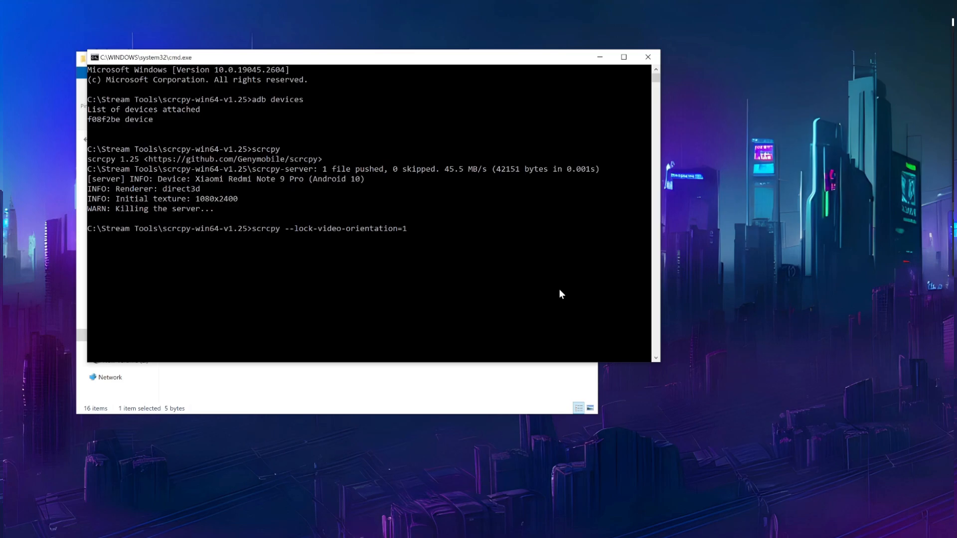
Step: Mirror the phone with scrcpy using orientation lock, then -m 1080 -b 7M --max-fps 30
{"action": "key", "text": "Enter"}
{"action": "type", "text": "scrcpy --lock-video-orientation=2"}
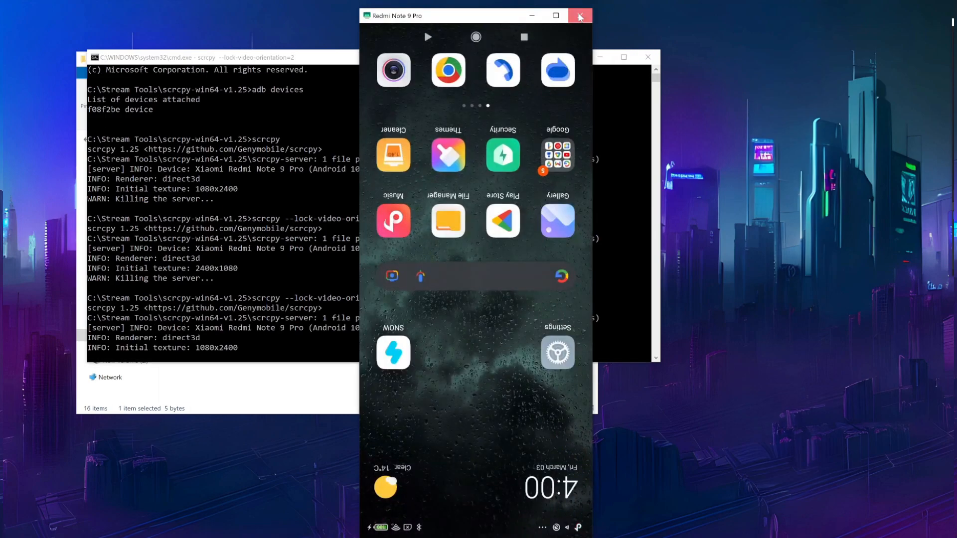
{"action": "left_click", "coordinate": [579, 15]}
{"action": "type", "text": "scrcpy -m 1080 -b 7M --max-fps 30"}
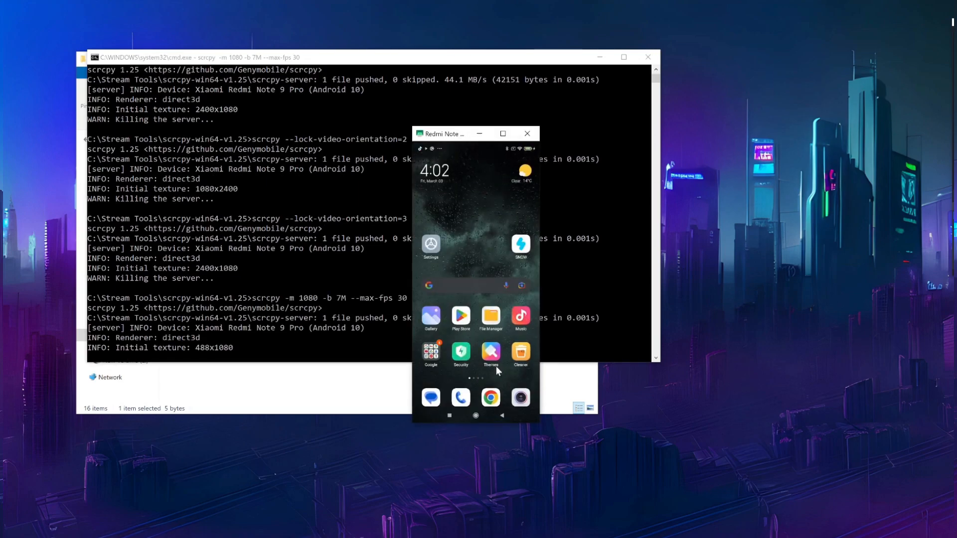
{"action": "left_click", "coordinate": [526, 134]}
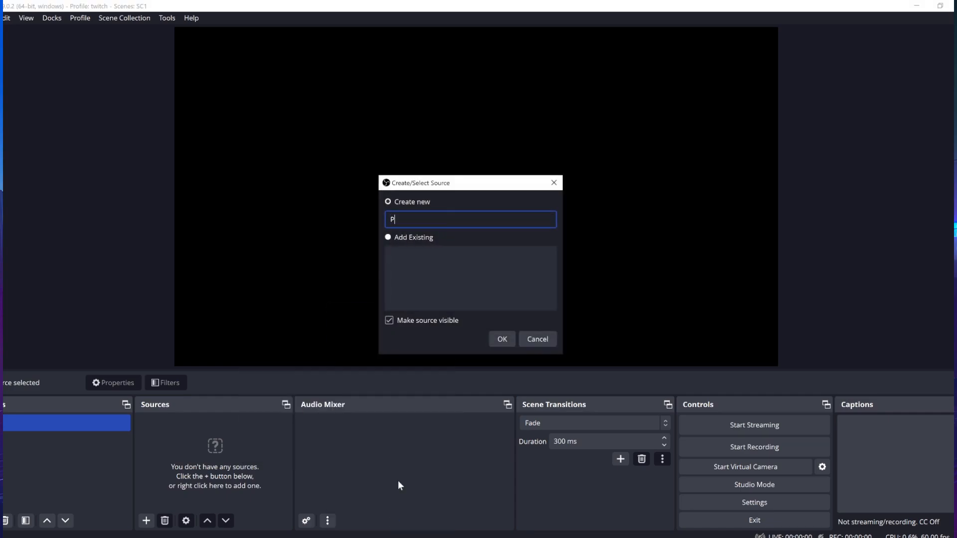
Step: Name the window capture PhoneScreen, shrink it and place it at the canvas top-left
{"action": "type", "text": "honeScreen"}
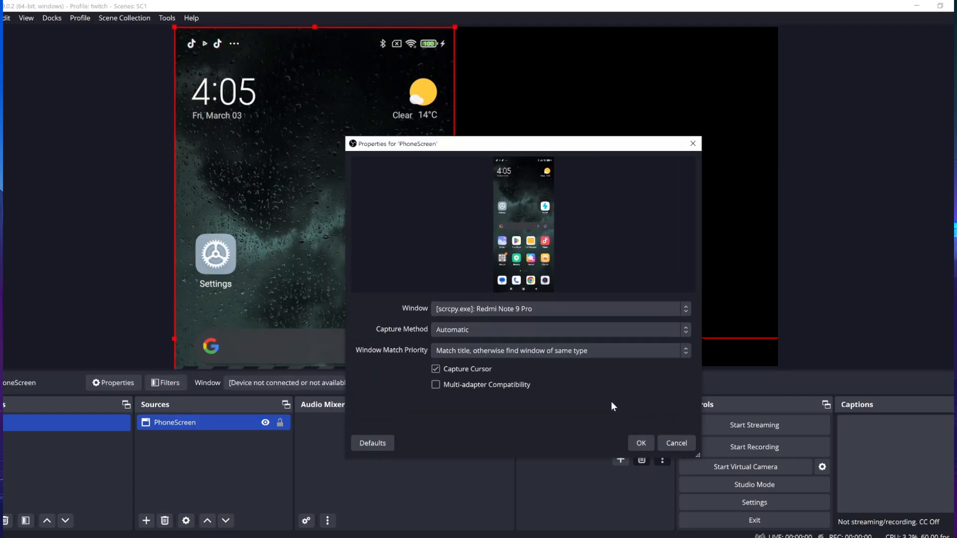
{"action": "left_click", "coordinate": [640, 443]}
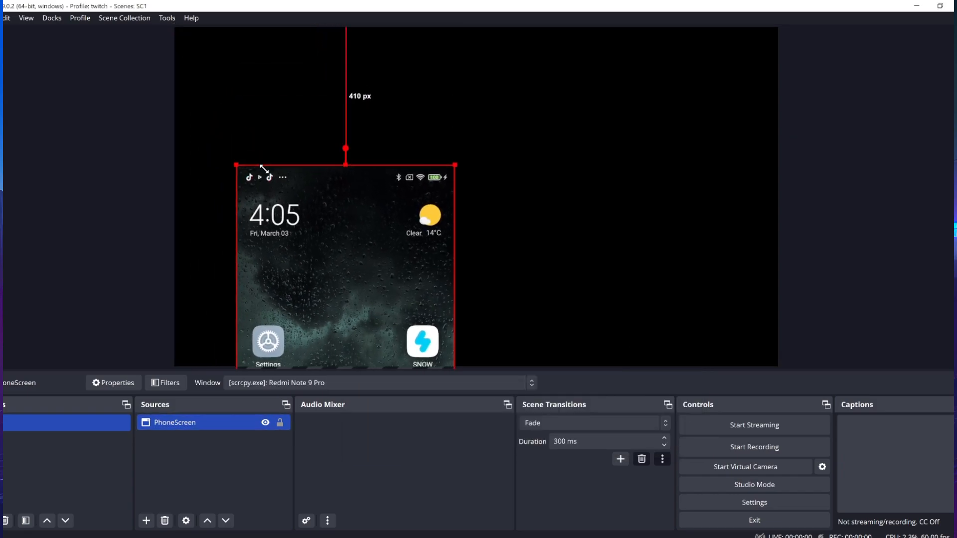
{"action": "left_click_drag", "start_coordinate": [236, 166], "coordinate": [243, 119]}
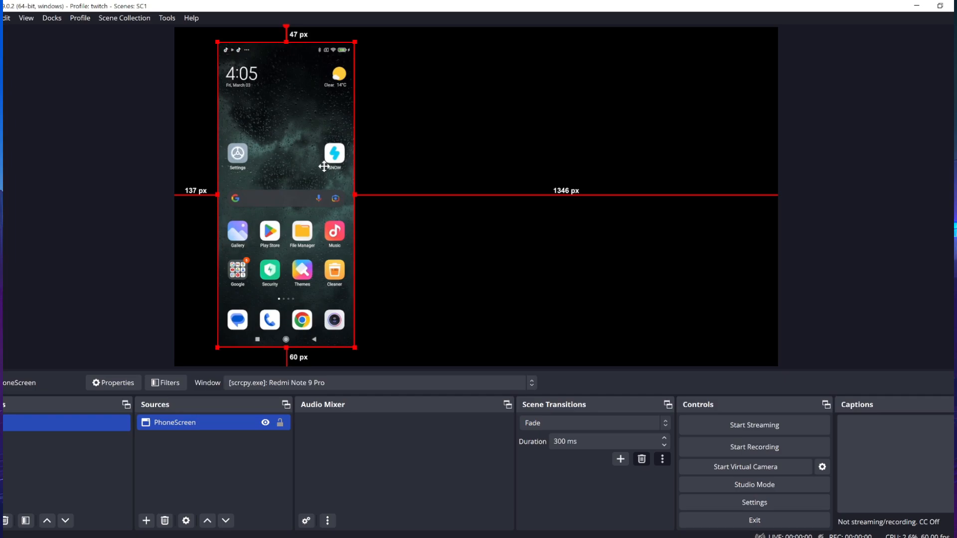
{"action": "mouse_move", "coordinate": [447, 233]}
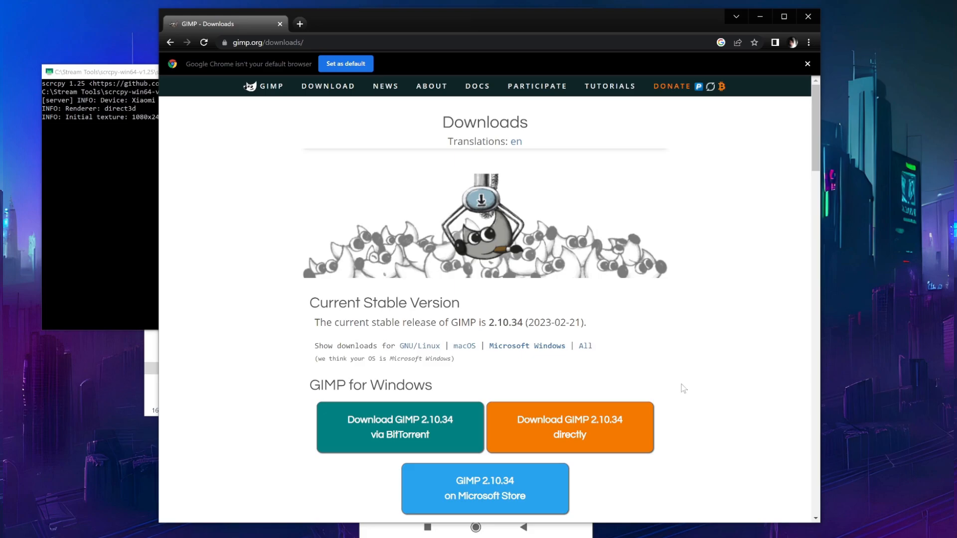
{"action": "mouse_move", "coordinate": [765, 243]}
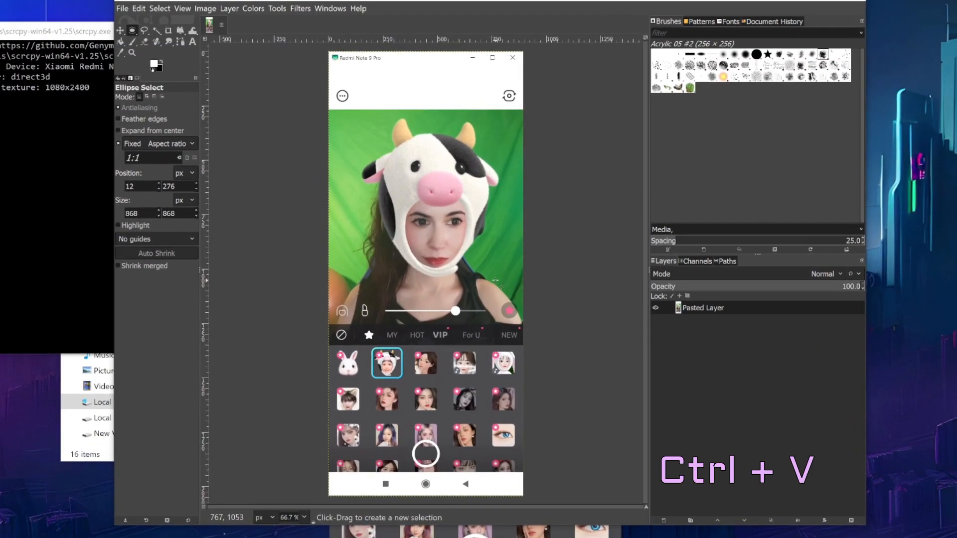
Step: Paste the phone screenshot and add a new layer filled with Transparency above it
{"action": "key", "text": "ctrl+v"}
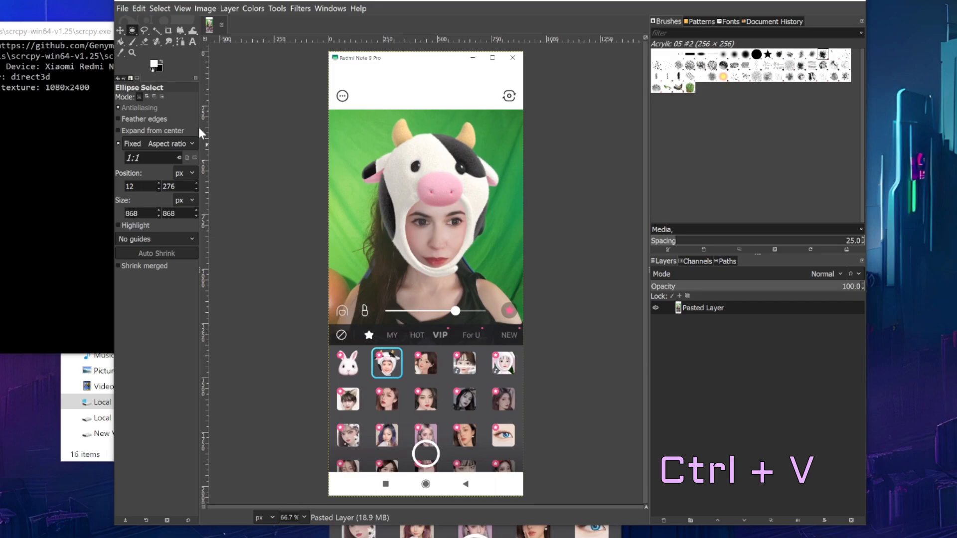
{"action": "key", "text": "ctrl+l"}
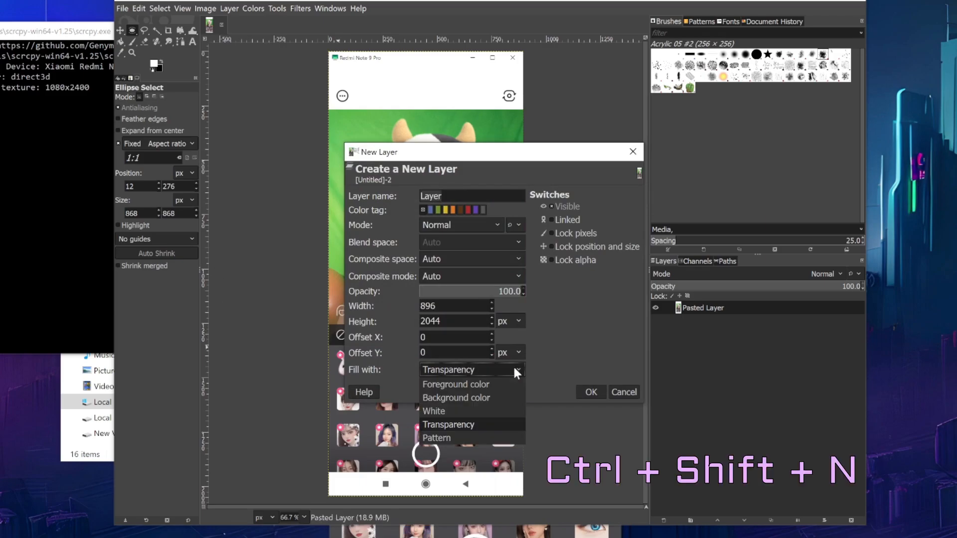
{"action": "left_click", "coordinate": [589, 391]}
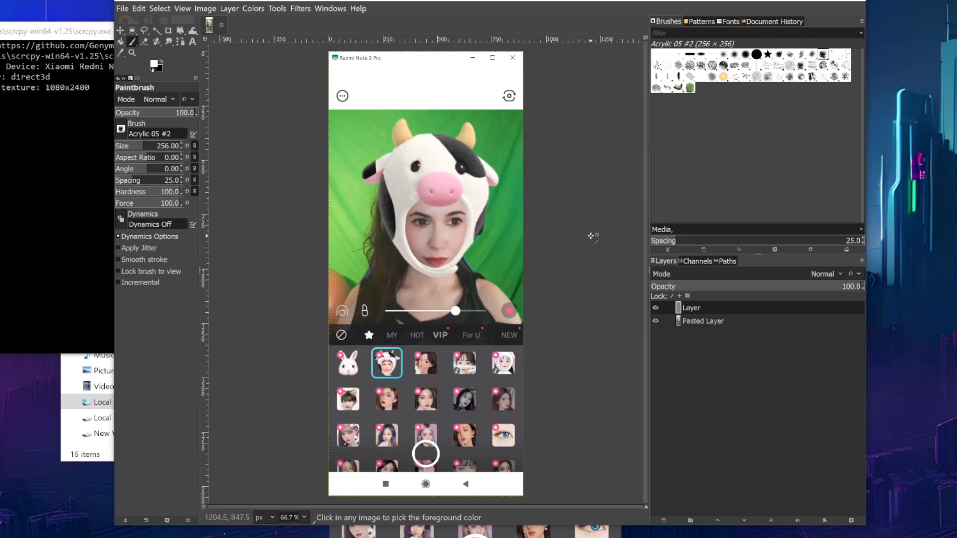
Step: Ellipse-select a circle over the face and set the foreground colour to ffffff
{"action": "left_click", "coordinate": [132, 31]}
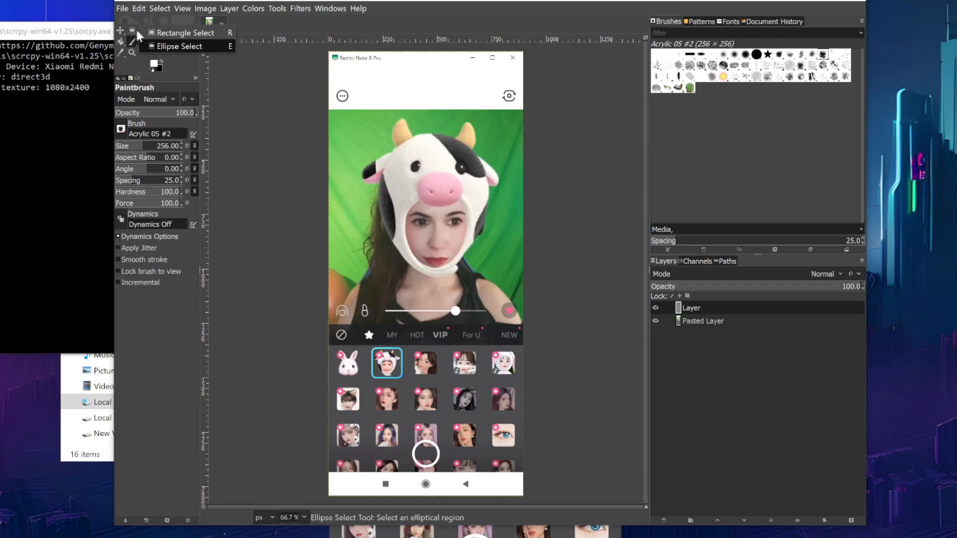
{"action": "left_click", "coordinate": [180, 46]}
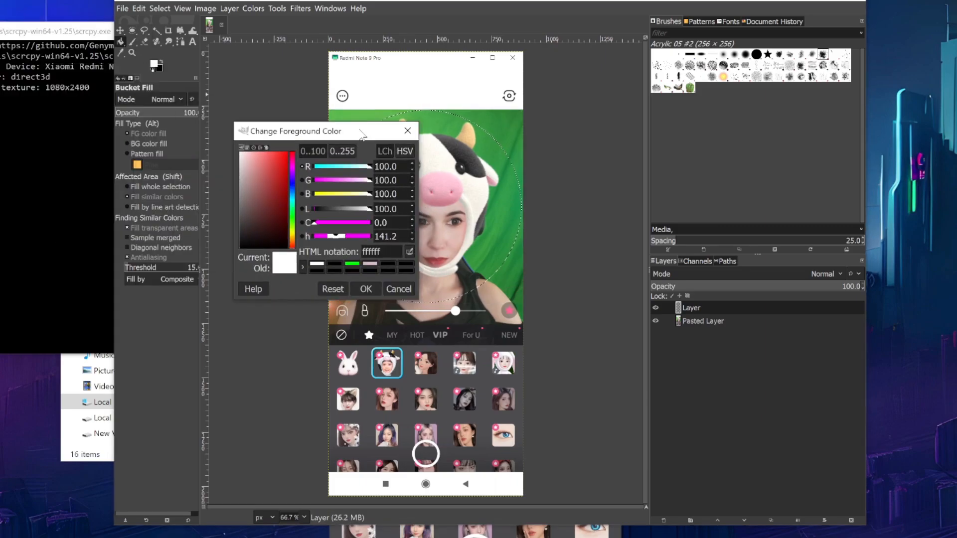
{"action": "left_click", "coordinate": [365, 289]}
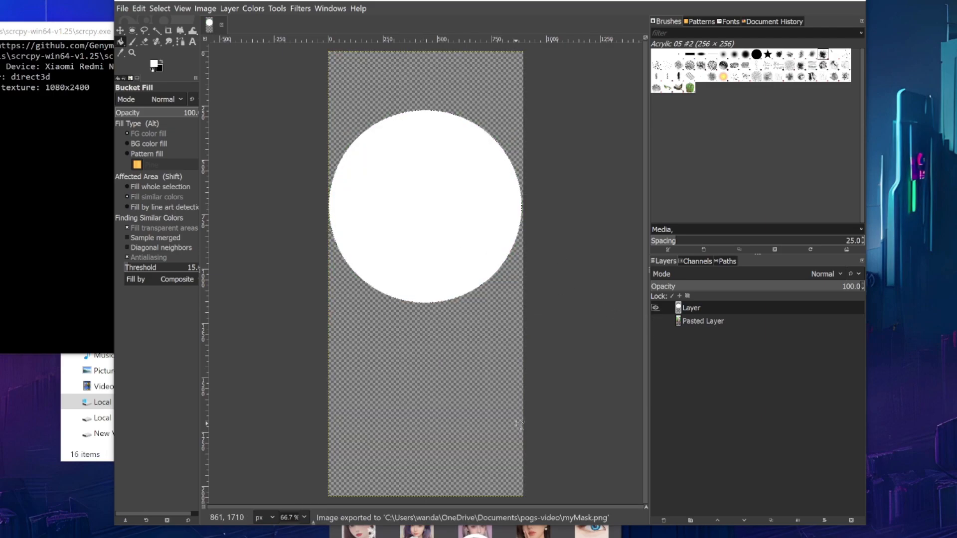
{"action": "mouse_move", "coordinate": [553, 431]}
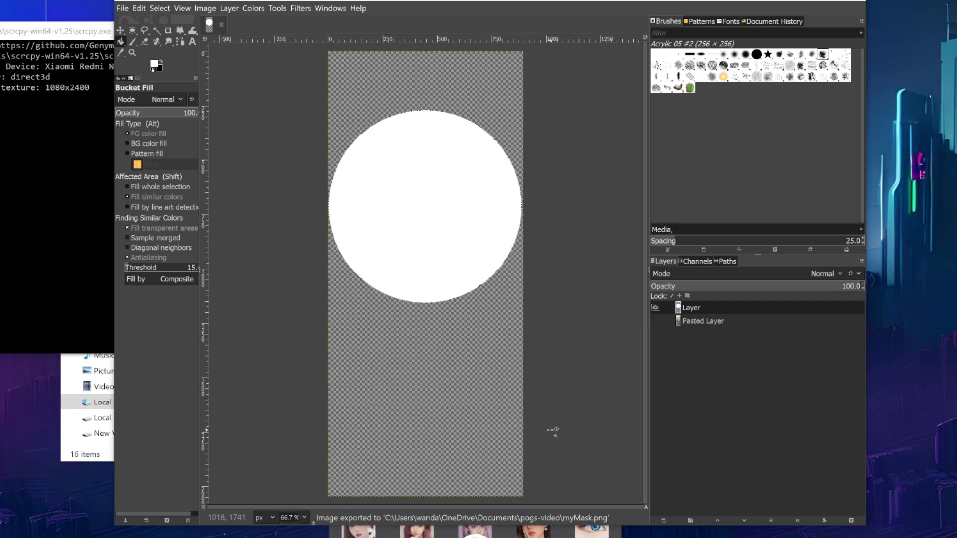
Step: Export the white-circle mask layer as myMask.png into the pogs-video folder
{"action": "left_click", "coordinate": [122, 8]}
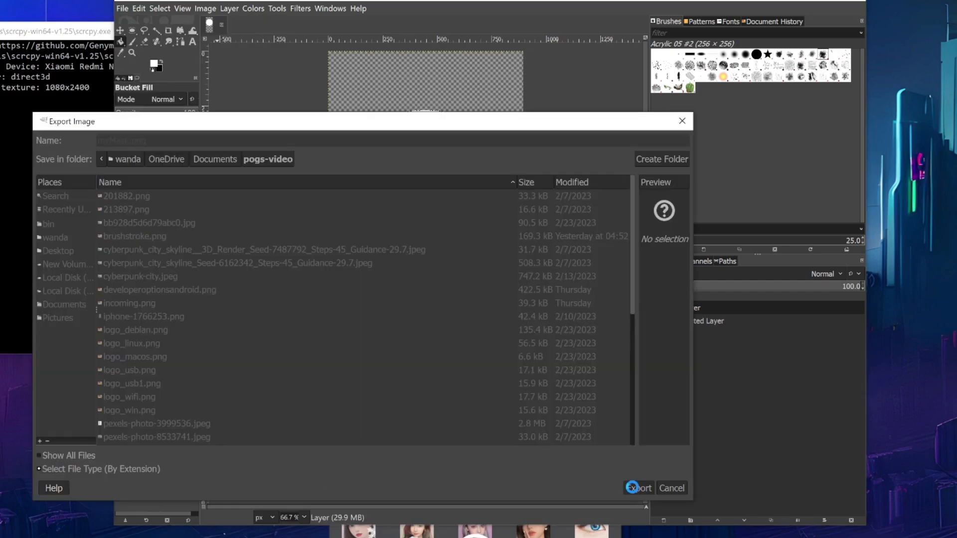
{"action": "left_click", "coordinate": [637, 488]}
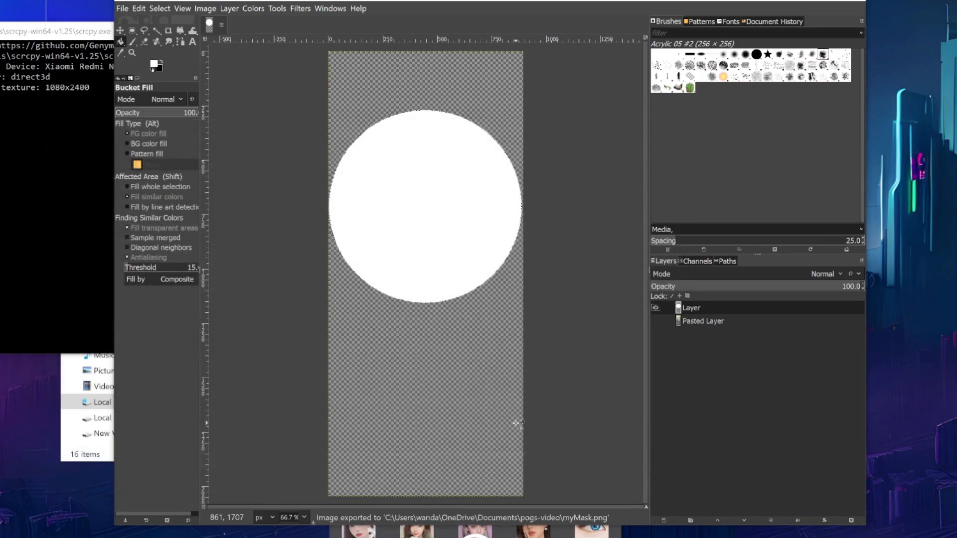
Step: Add an Image Mask/Blend filter to PhoneScreen using myMask.png so the feed shows as a circle
{"action": "right_click", "coordinate": [173, 423]}
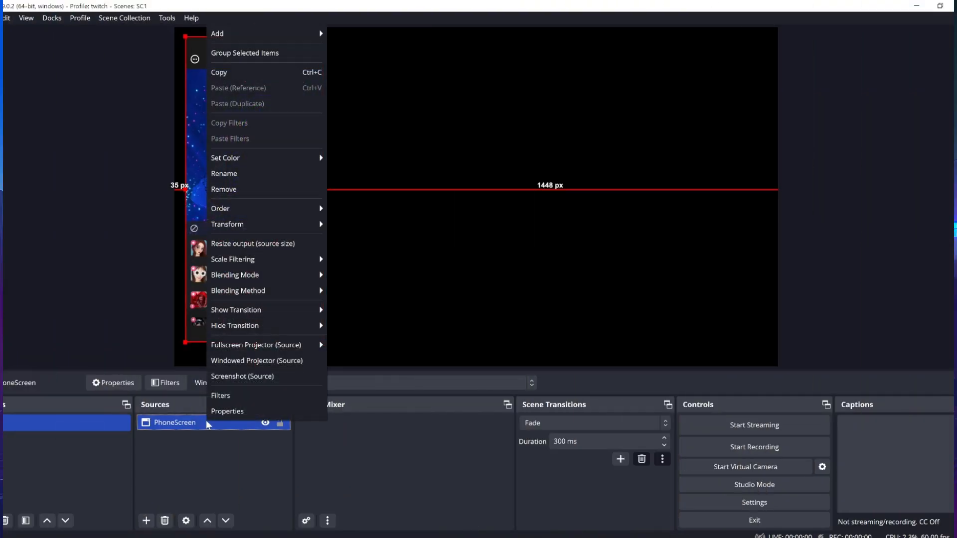
{"action": "left_click", "coordinate": [220, 396]}
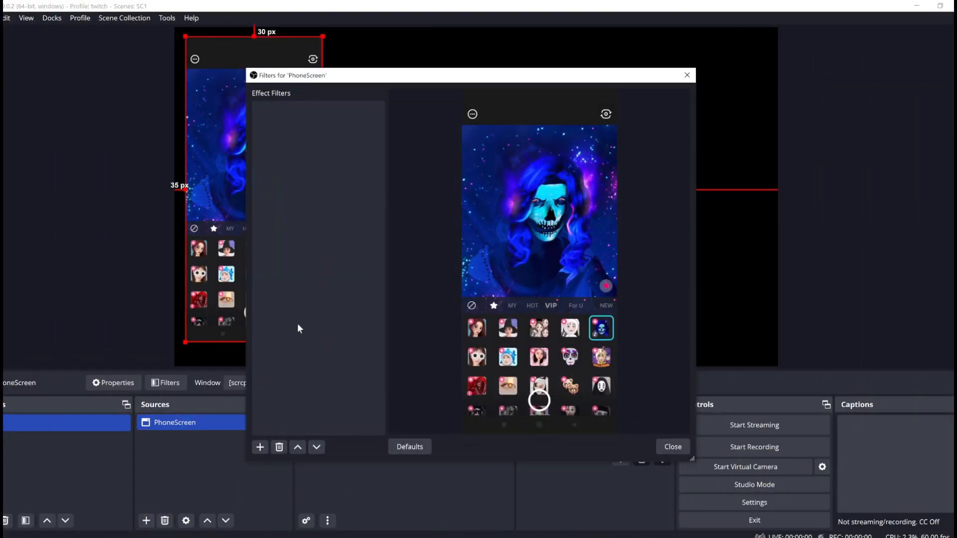
{"action": "left_click", "coordinate": [259, 446]}
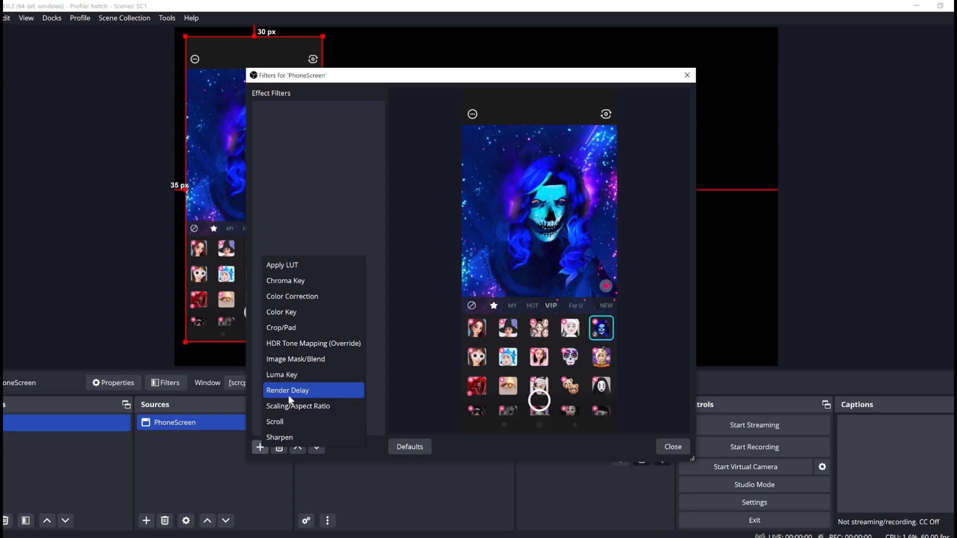
{"action": "left_click", "coordinate": [295, 359]}
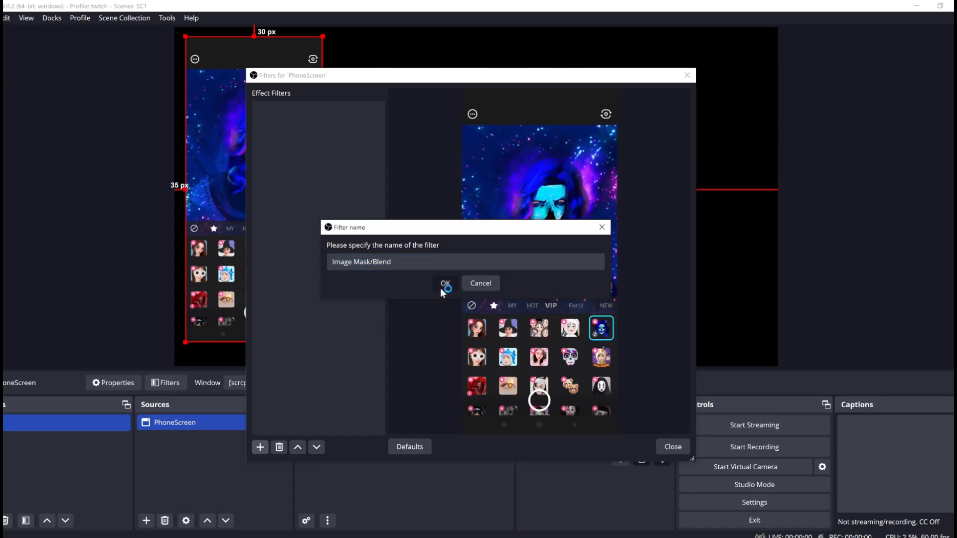
{"action": "left_click", "coordinate": [445, 283]}
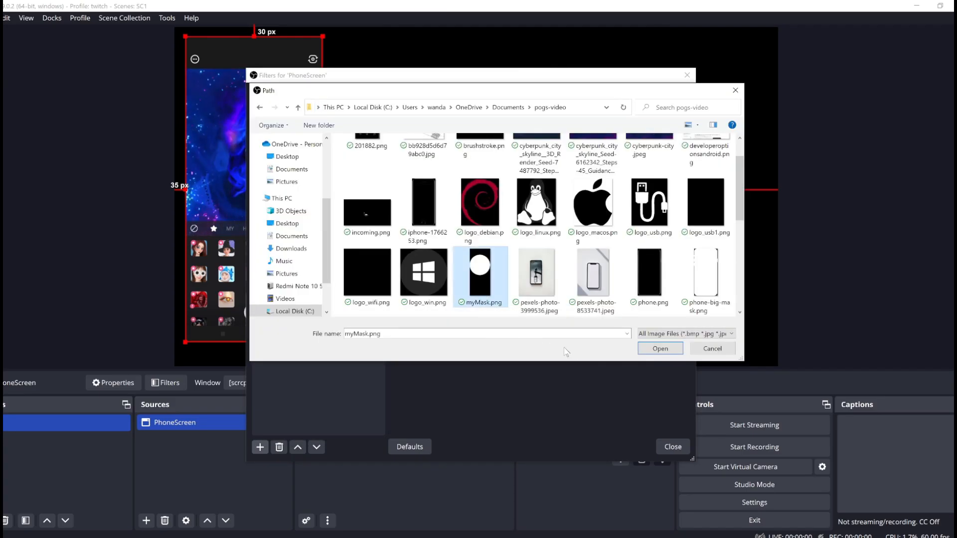
{"action": "left_click", "coordinate": [659, 348]}
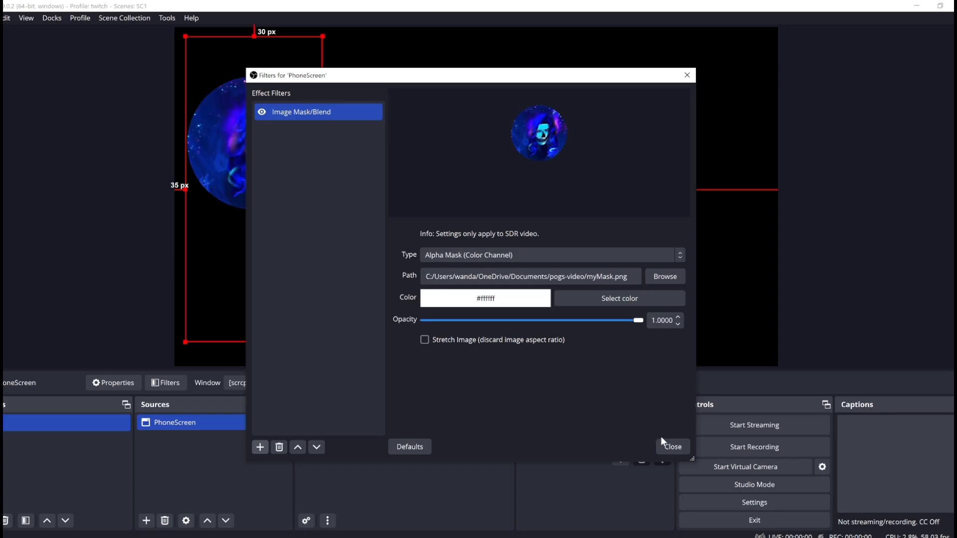
Step: Add Audio Input Capture and Audio Output Capture sources, the output on Realtek HD Audio 2nd output
{"action": "left_click", "coordinate": [672, 446]}
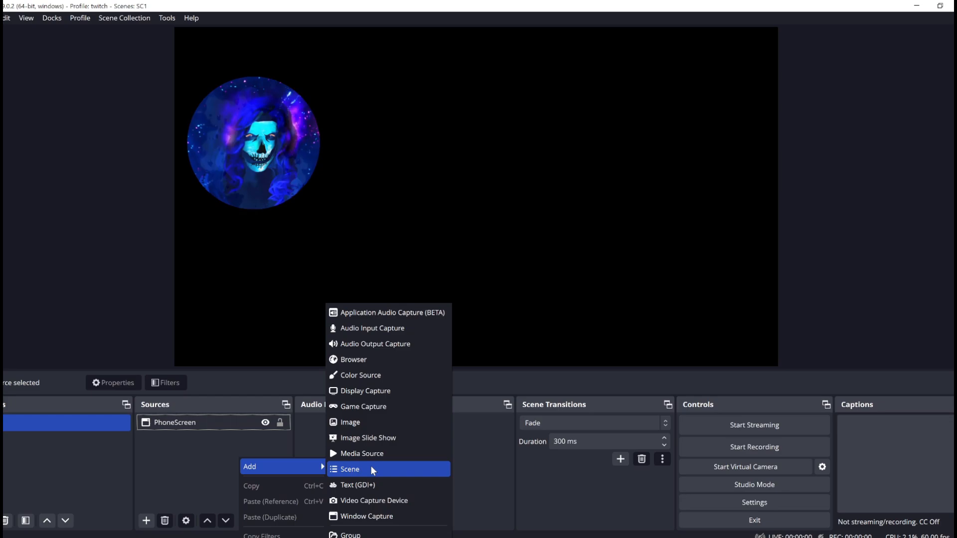
{"action": "left_click", "coordinate": [372, 328]}
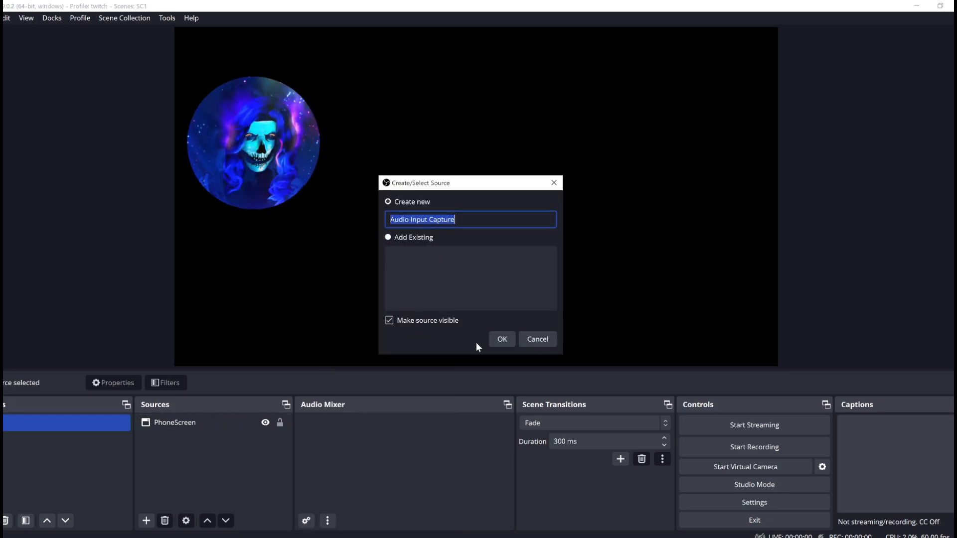
{"action": "left_click", "coordinate": [501, 339]}
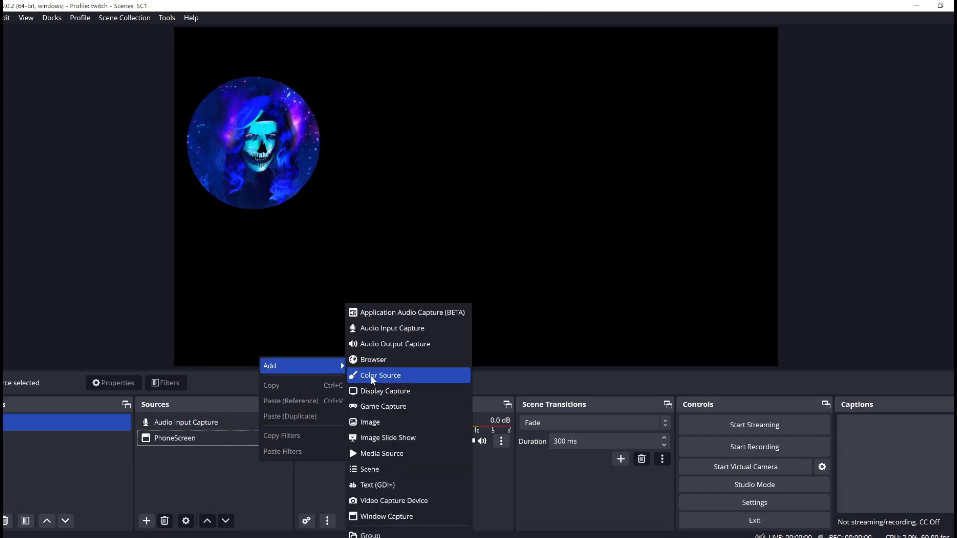
{"action": "left_click", "coordinate": [395, 344]}
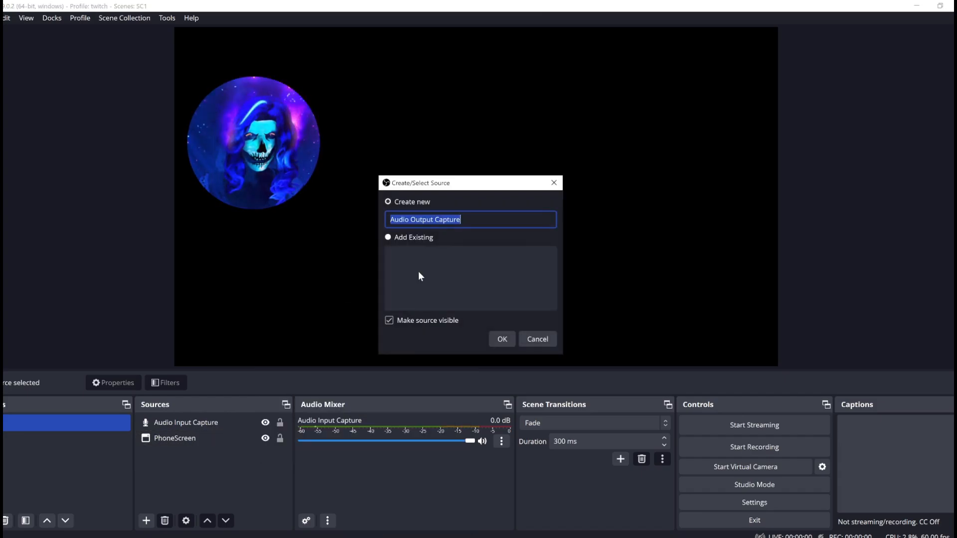
{"action": "left_click", "coordinate": [500, 339]}
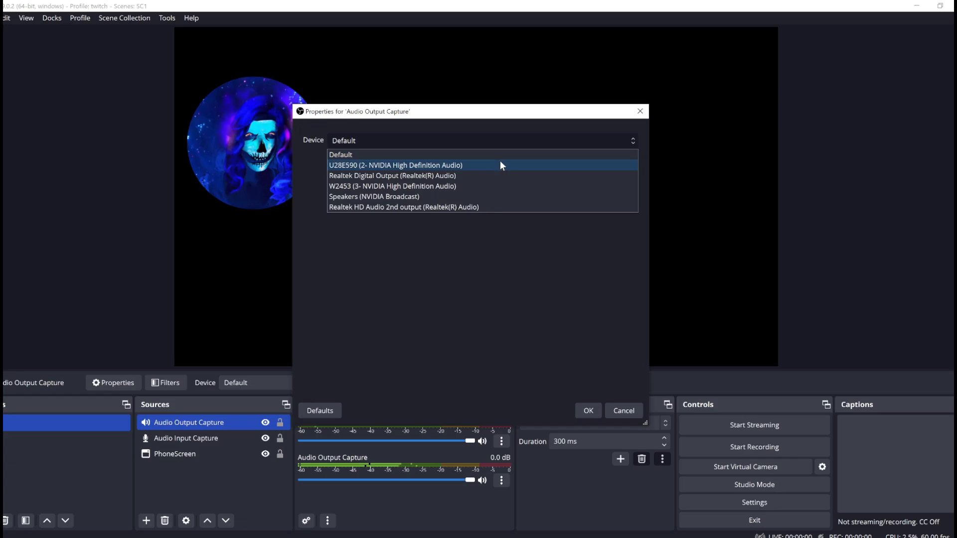
{"action": "left_click", "coordinate": [586, 410]}
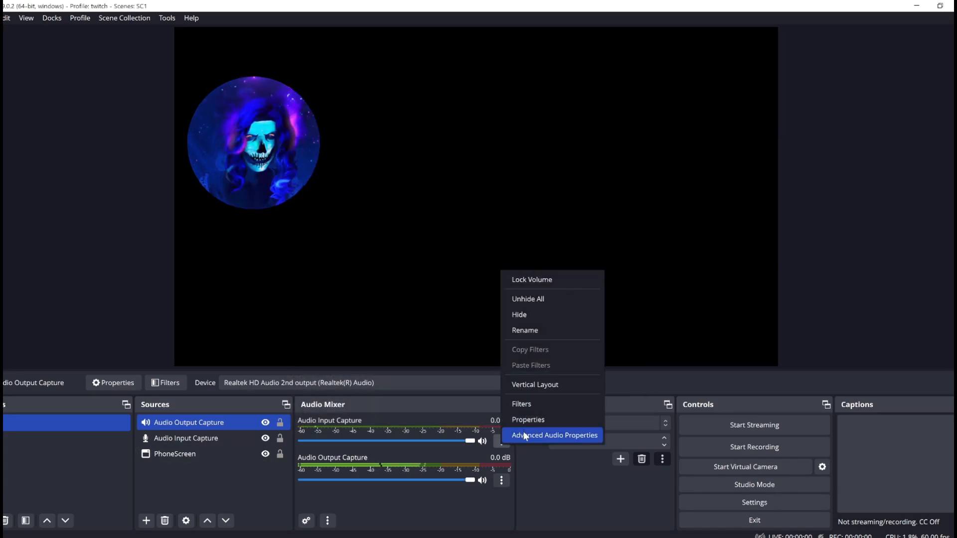
Step: Adjust the microphone's Sync Offset in Advanced Audio Properties
{"action": "left_click", "coordinate": [554, 435]}
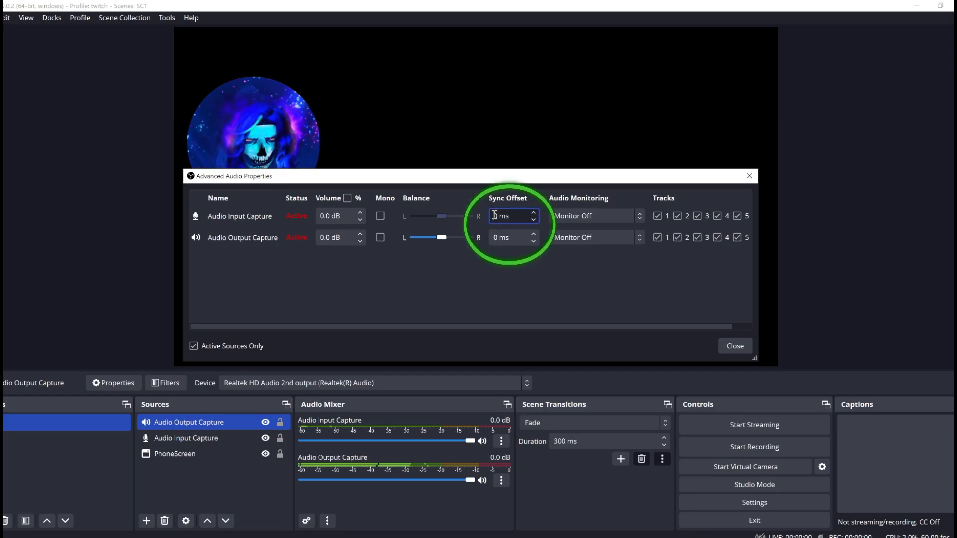
{"action": "left_click", "coordinate": [734, 346]}
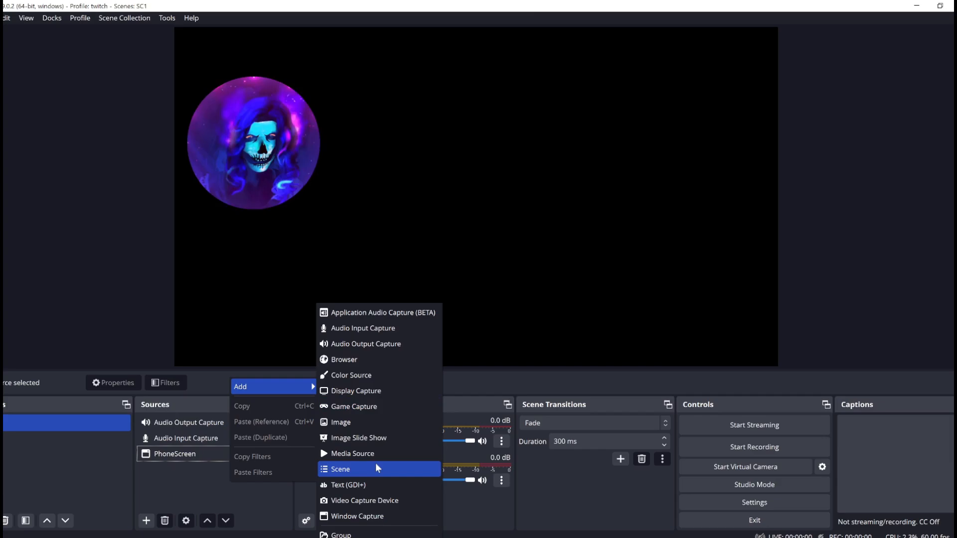
Step: Add a Game Capture source and give it a Render Delay filter with a delay value
{"action": "left_click", "coordinate": [355, 407]}
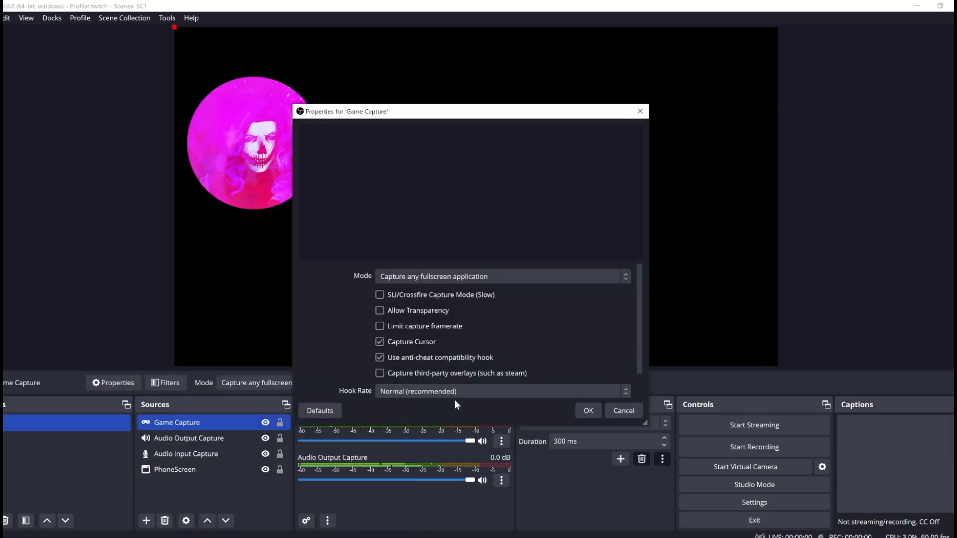
{"action": "right_click", "coordinate": [176, 469]}
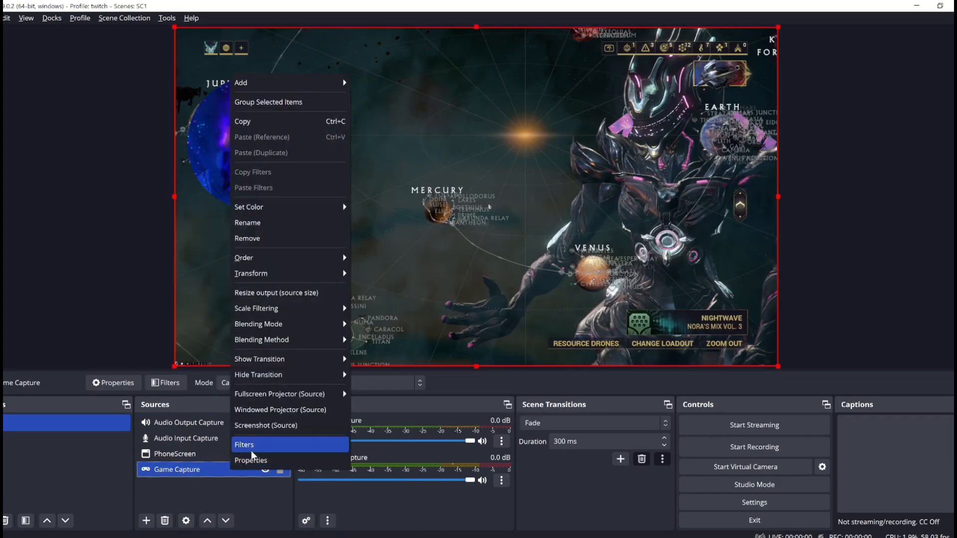
{"action": "left_click", "coordinate": [244, 445]}
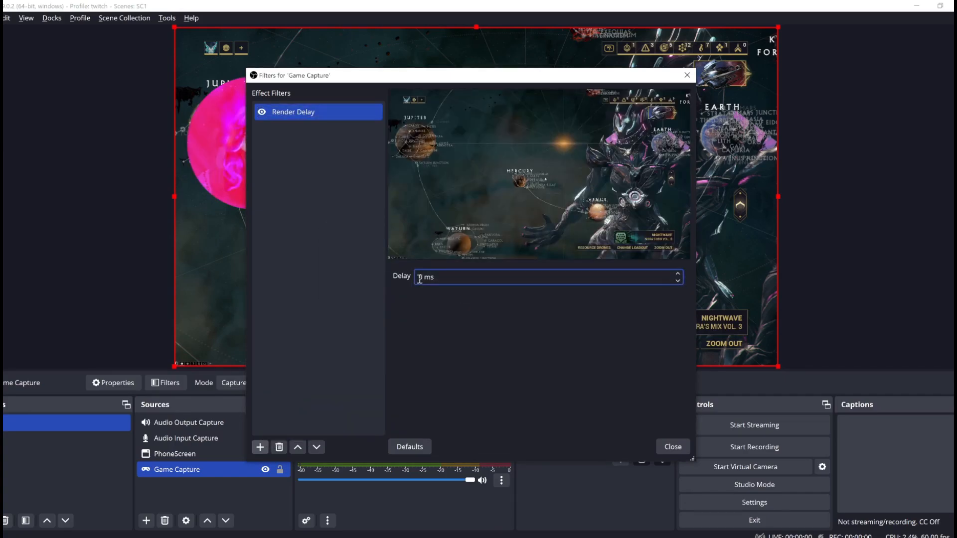
{"action": "left_click", "coordinate": [671, 446]}
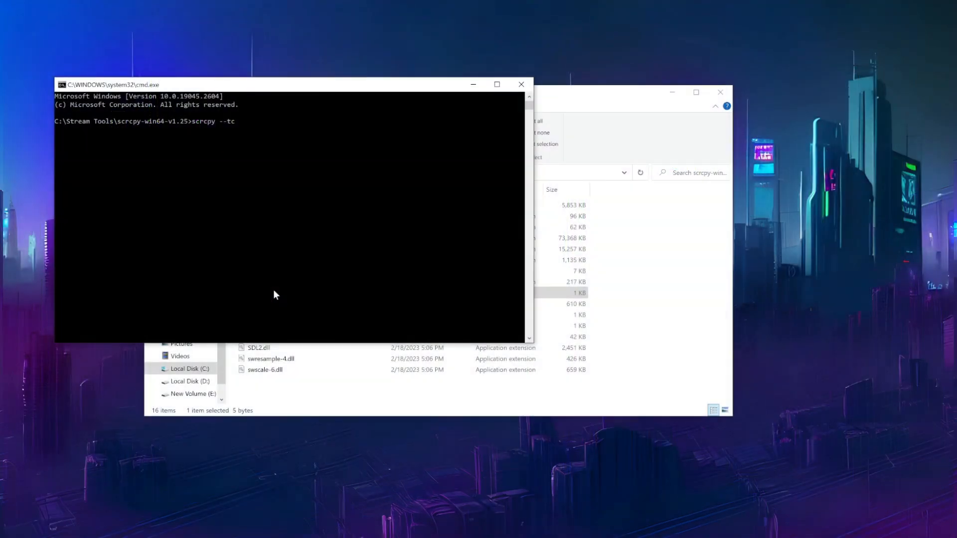
Step: Run scrcpy --tcpip=192.168.0.20:5555 to mirror the phone wirelessly after plain --tcpip fails
{"action": "type", "text": "pip"}
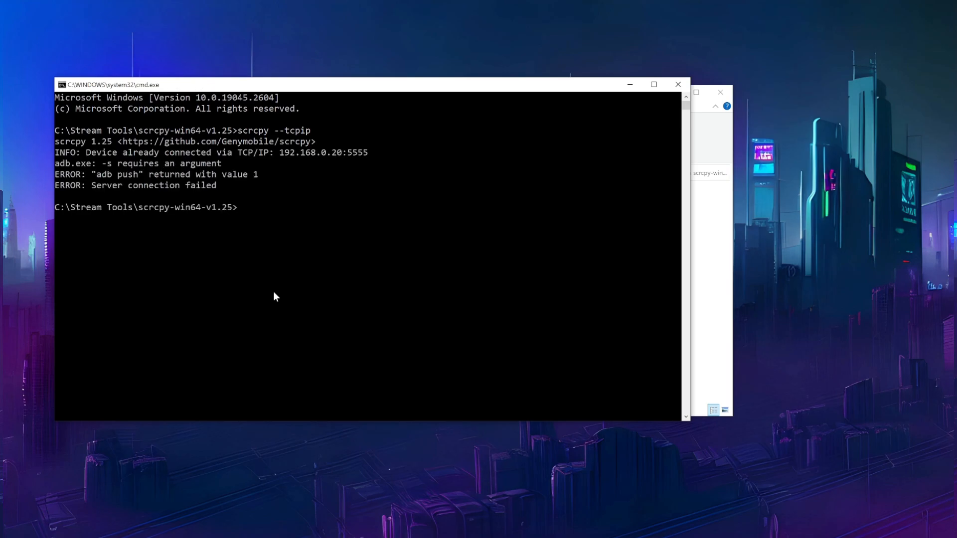
{"action": "mouse_move", "coordinate": [289, 219]}
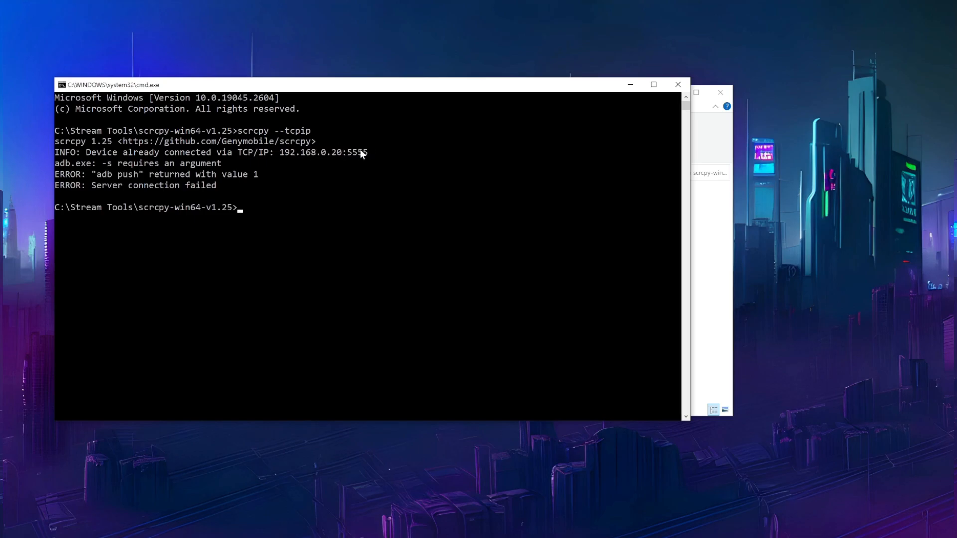
{"action": "type", "text": "192.168.0.20:5555"}
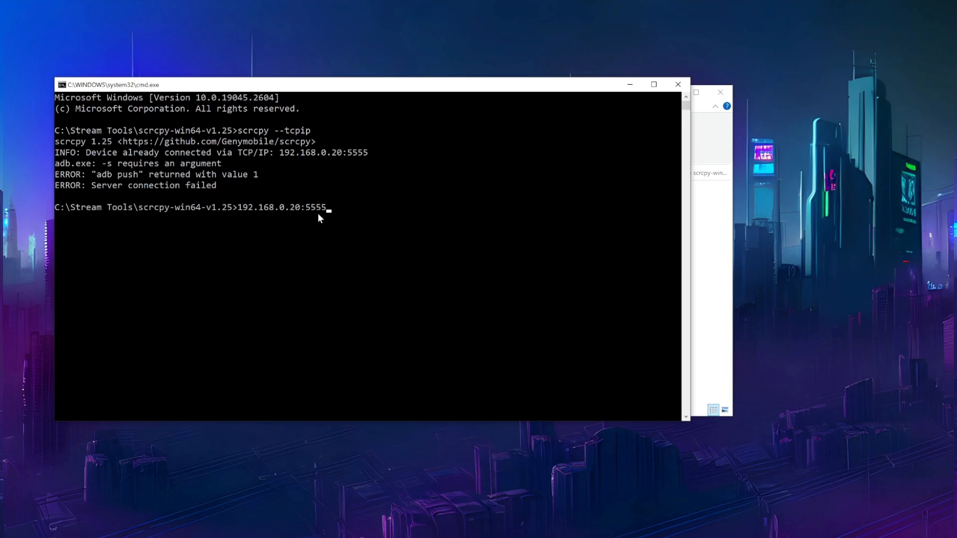
{"action": "type", "text": "scrcpy --tcpip="}
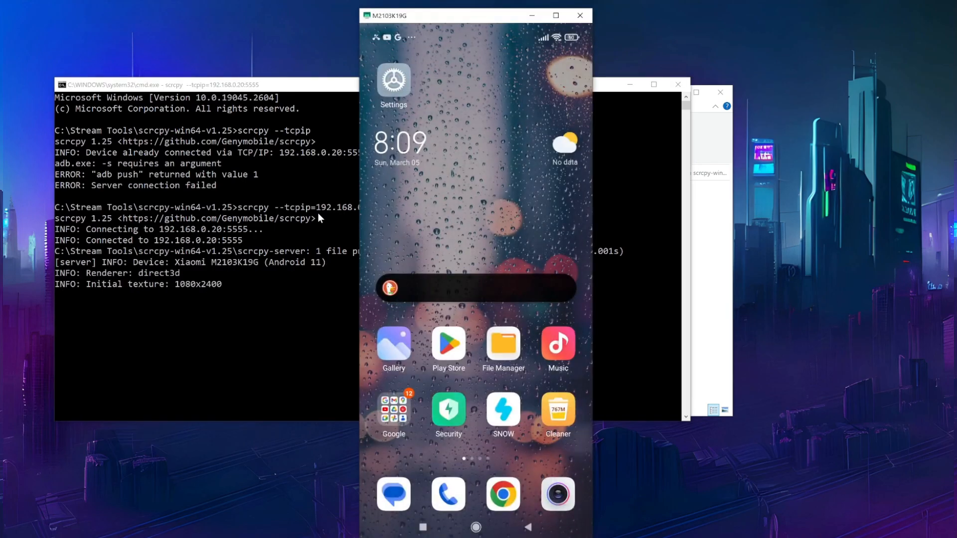
{"action": "mouse_move", "coordinate": [290, 343]}
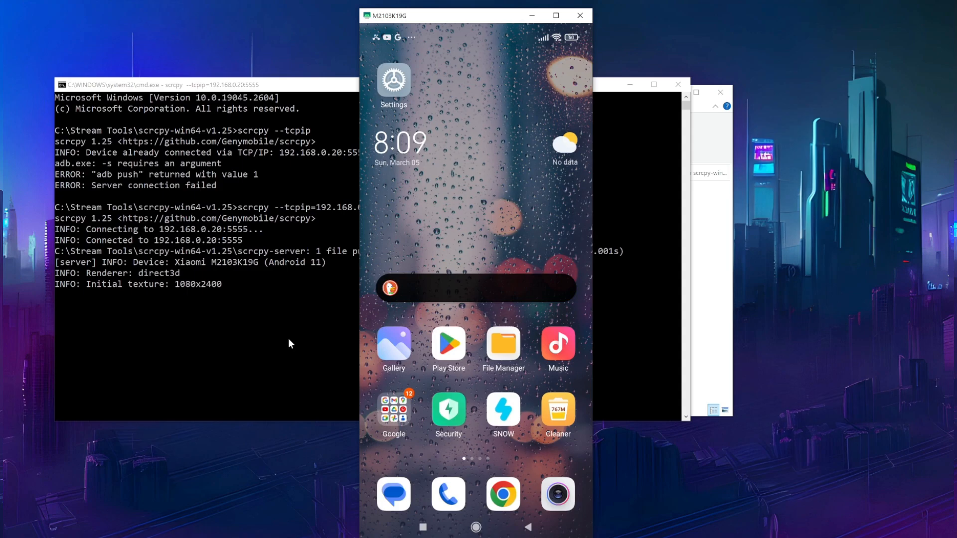
{"action": "left_click", "coordinate": [503, 408]}
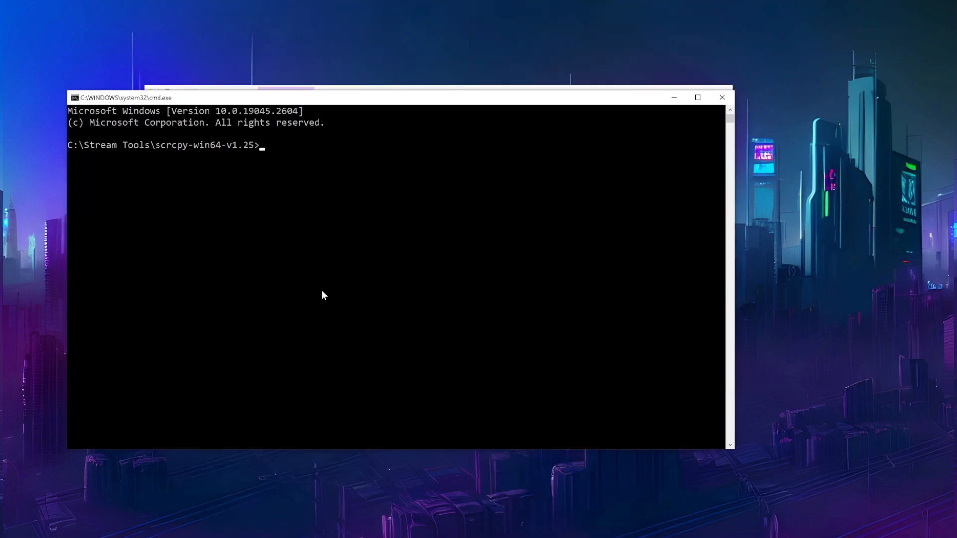
Step: Run scrcpy, hit the multiple-devices error, then mirror the USB Redmi Note 9 Pro with scrcpy -d
{"action": "type", "text": "scrcpy"}
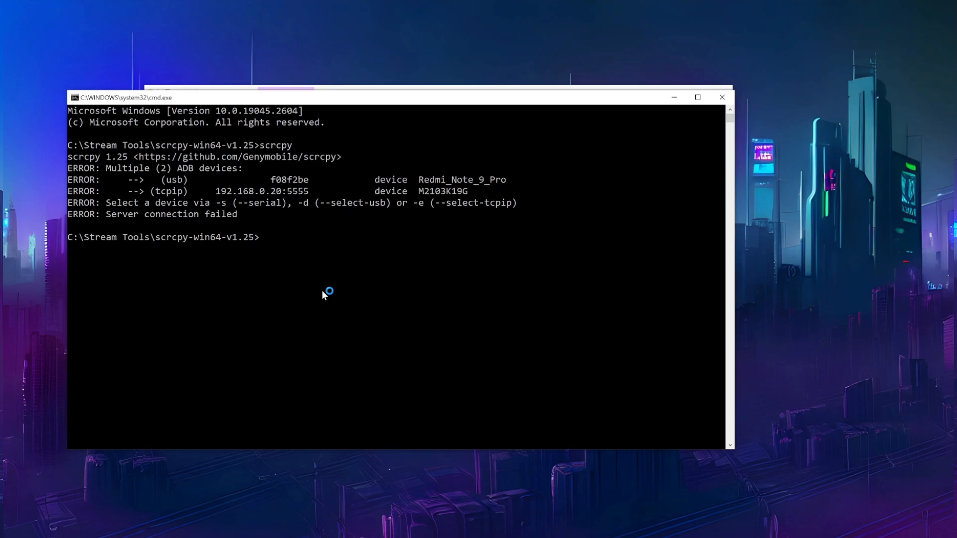
{"action": "type", "text": "scrcpy -d"}
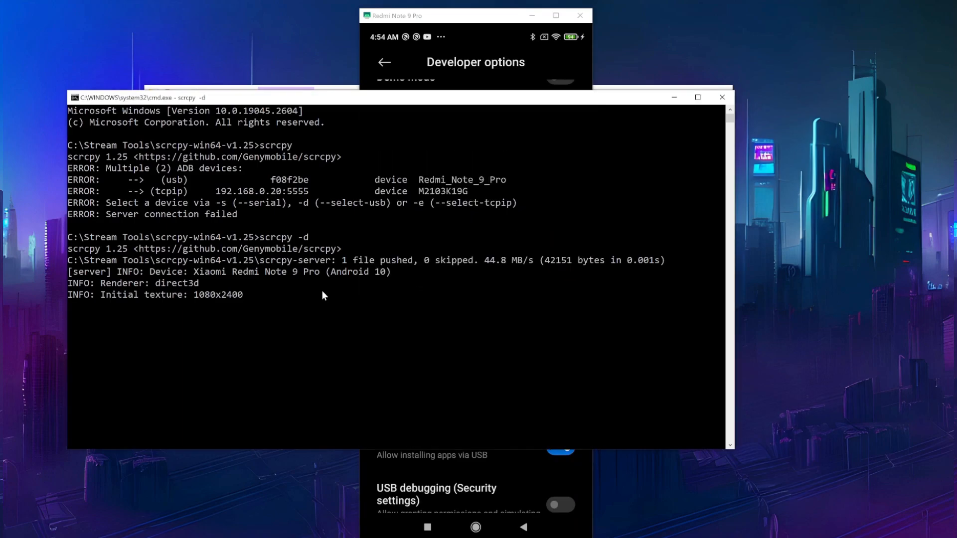
{"action": "mouse_move", "coordinate": [221, 470]}
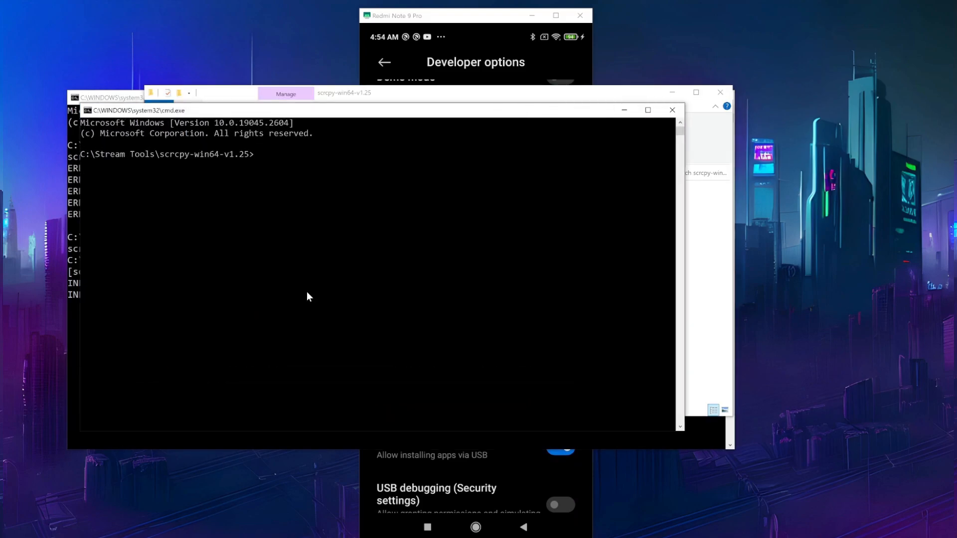
Step: Run scrcpy -e for the wireless phone, then scrcpy -s f08f2be to pick the Redmi by serial
{"action": "type", "text": "scrcpy -e"}
{"action": "type", "text": "adb device"}
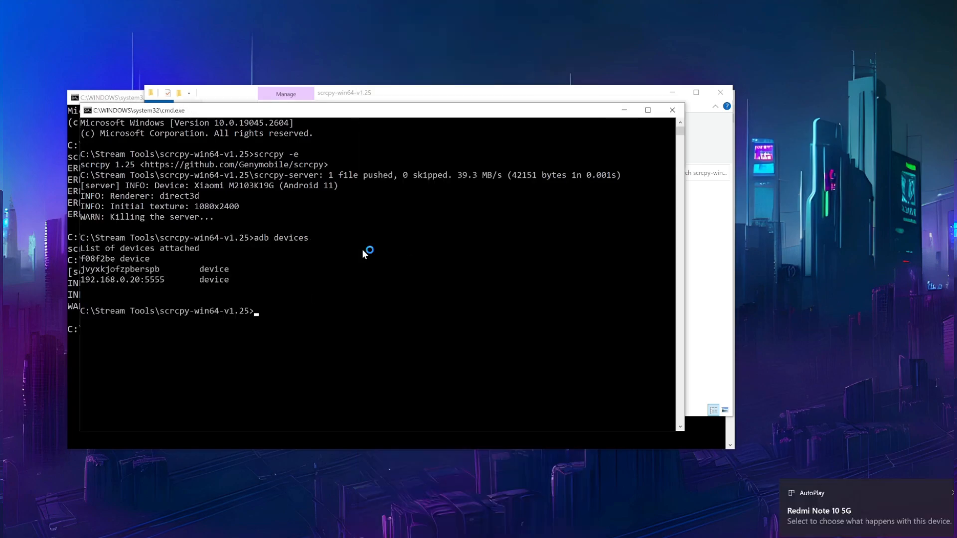
{"action": "type", "text": "scrcpy"}
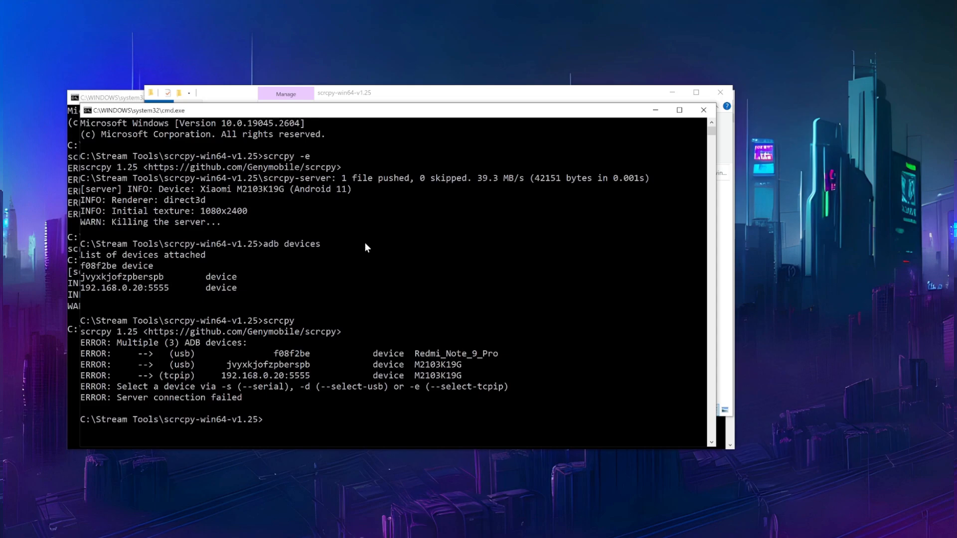
{"action": "type", "text": "scrcpy -s"}
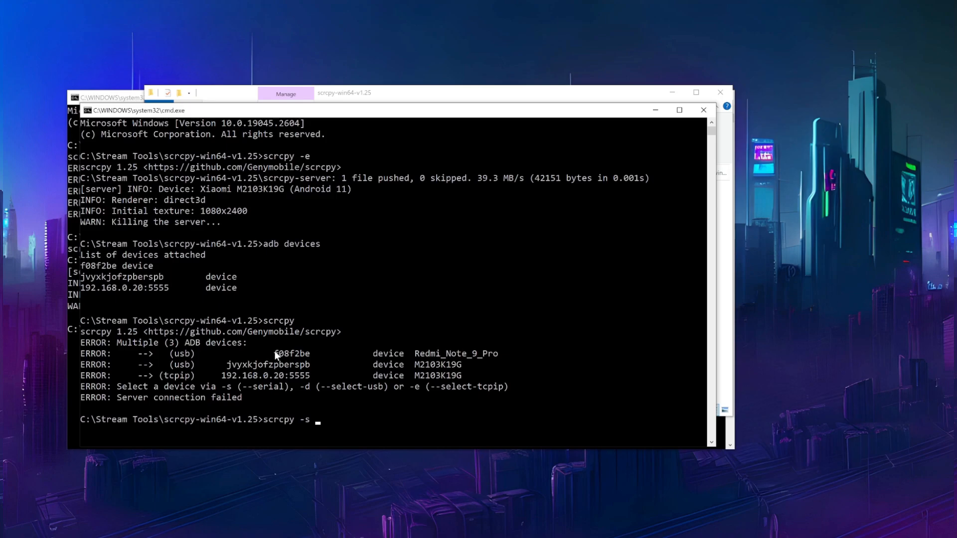
{"action": "type", "text": "f08f2be"}
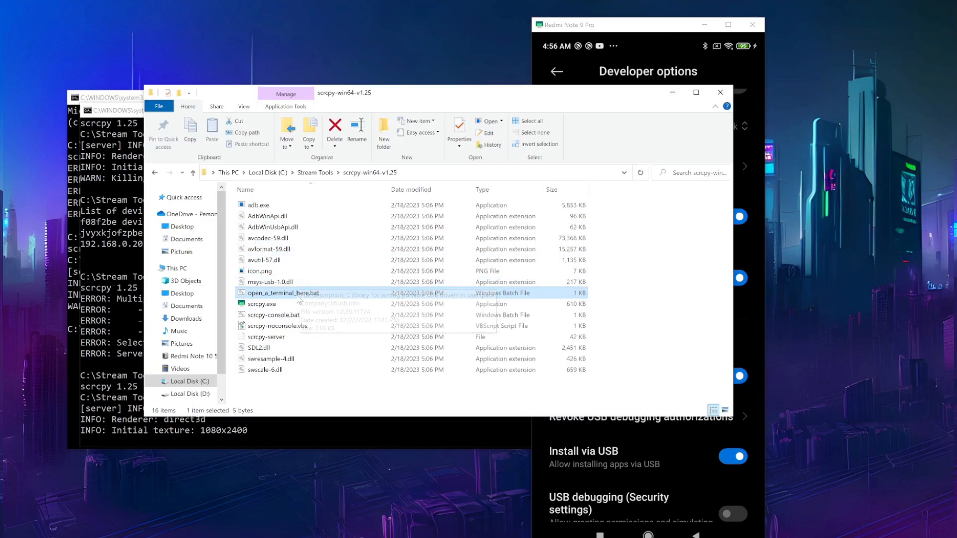
Step: Copy the second phone's serial jvyxkjofzpberspb and run scrcpy -s with it
{"action": "double_click", "coordinate": [282, 297]}
{"action": "type", "text": "scrcpy -s"}
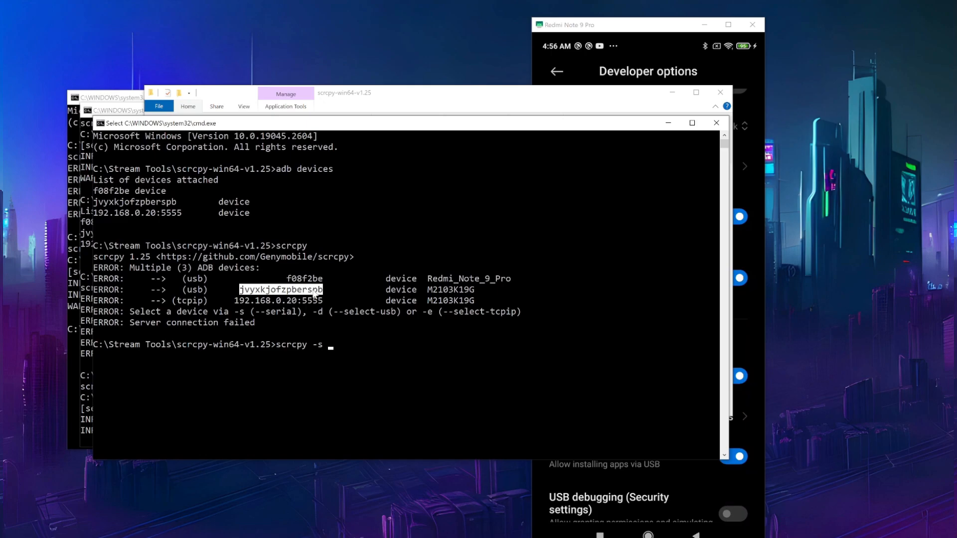
{"action": "type", "text": "jvyxkjofzpberspb"}
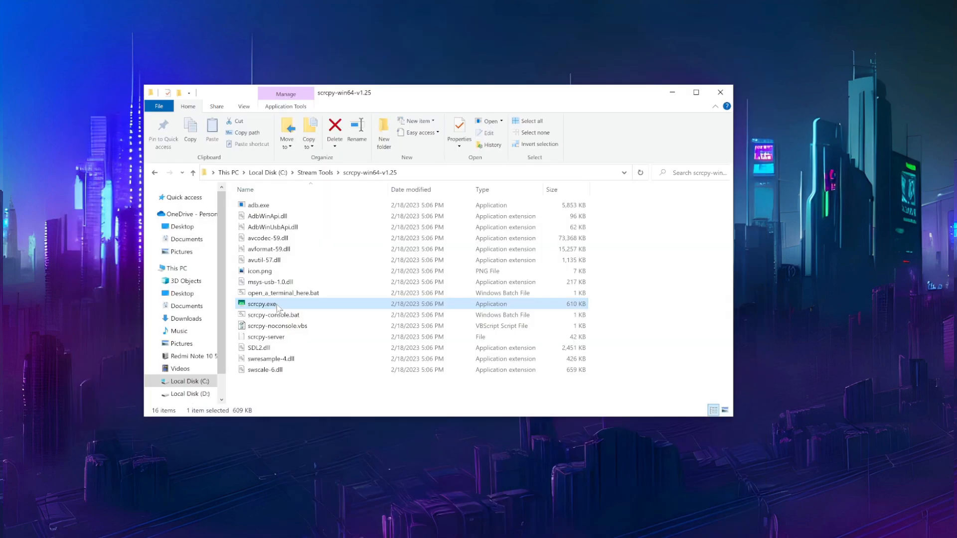
Step: Create a shortcut to scrcpy.exe in the scrcpy folder
{"action": "right_click", "coordinate": [262, 305]}
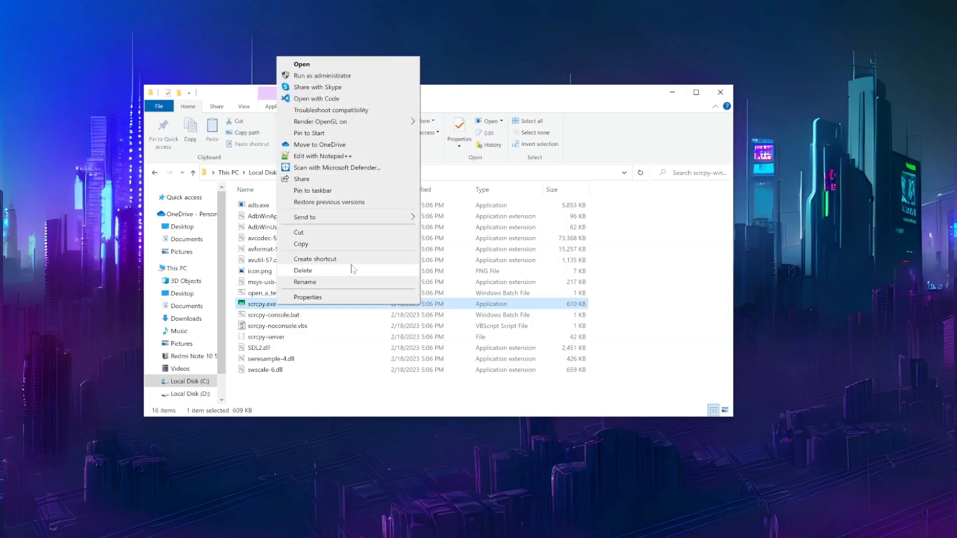
{"action": "left_click", "coordinate": [315, 260]}
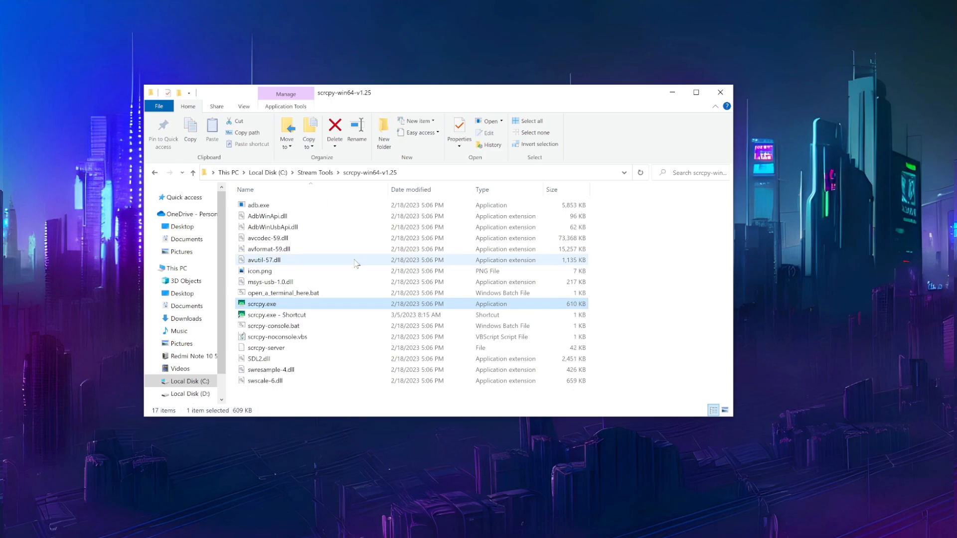
{"action": "right_click", "coordinate": [276, 315]}
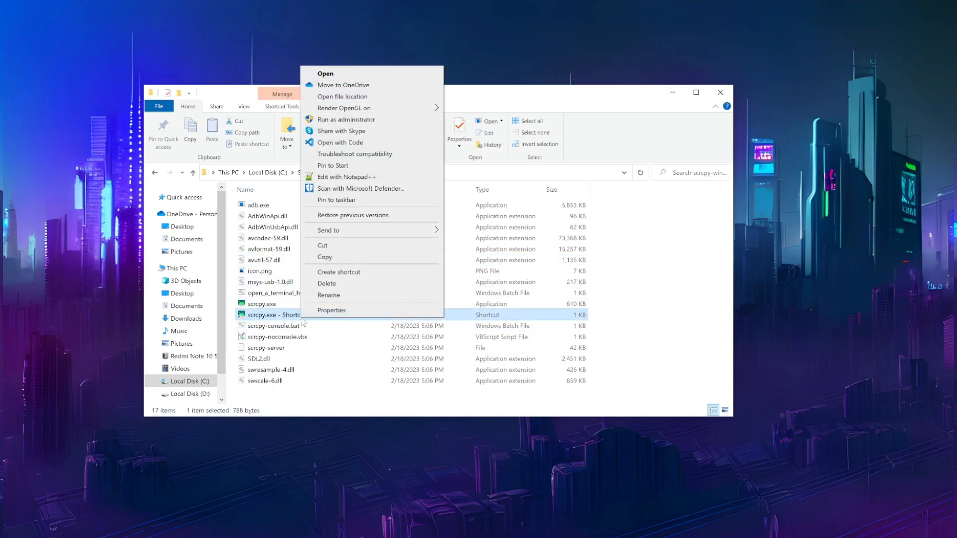
{"action": "left_click", "coordinate": [331, 310]}
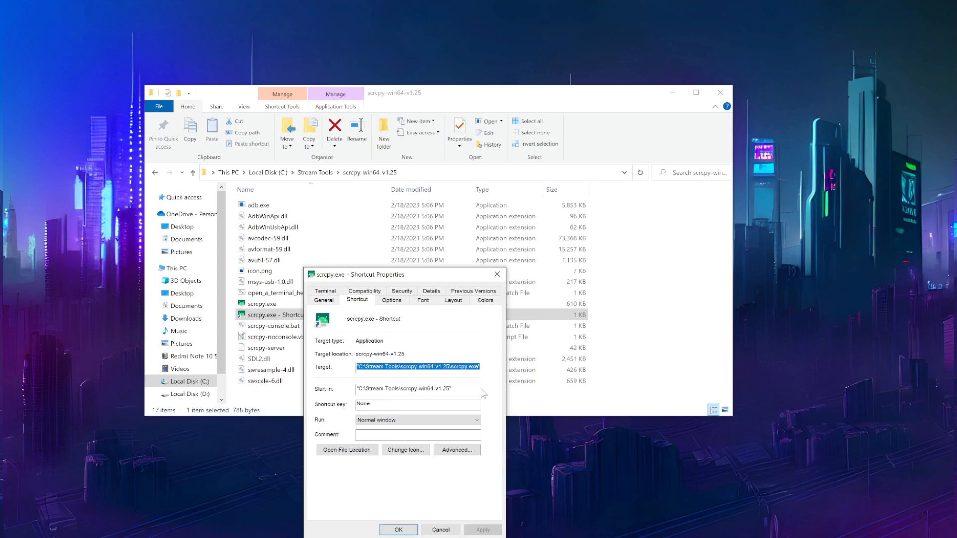
{"action": "left_click", "coordinate": [398, 530]}
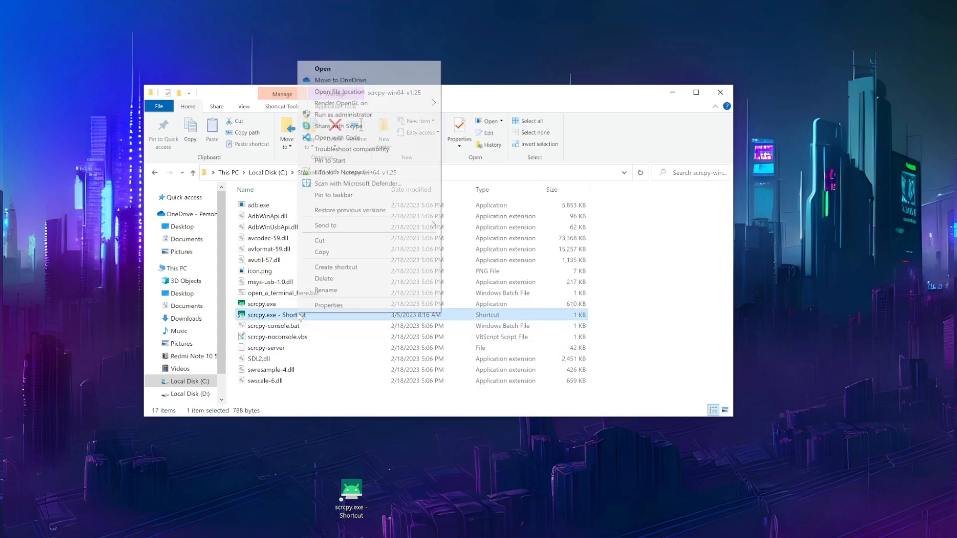
Step: Append -s f08f2be to the shortcut's Target so it opens the Redmi Note 9 Pro, then begin renaming it
{"action": "left_click", "coordinate": [328, 305]}
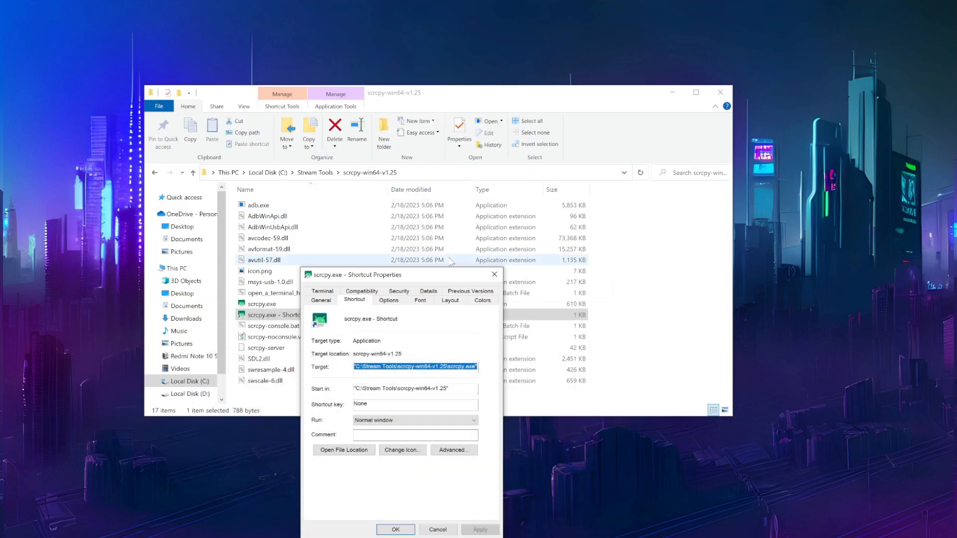
{"action": "left_click_drag", "start_coordinate": [400, 275], "coordinate": [380, 194]}
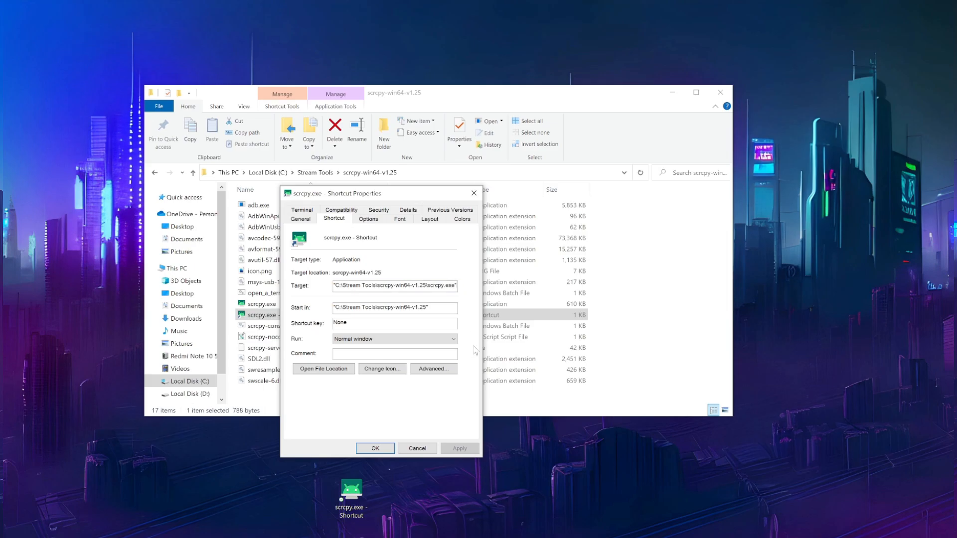
{"action": "type", "text": "-s f08f2be"}
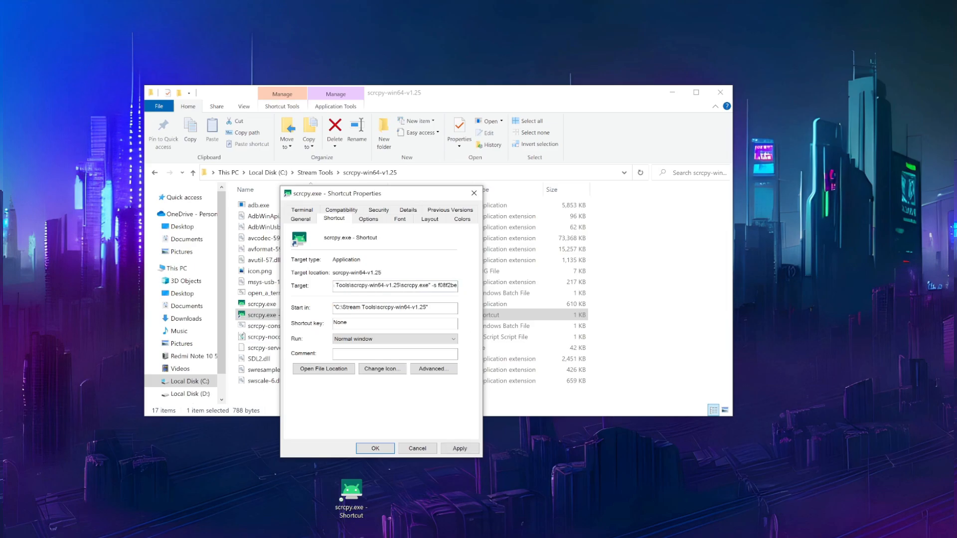
{"action": "left_click", "coordinate": [375, 448]}
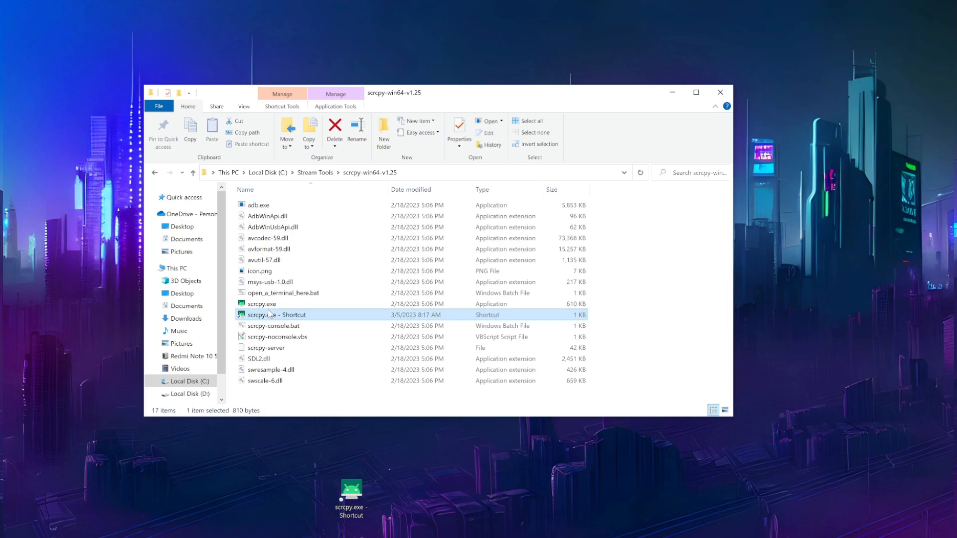
{"action": "left_click", "coordinate": [275, 314]}
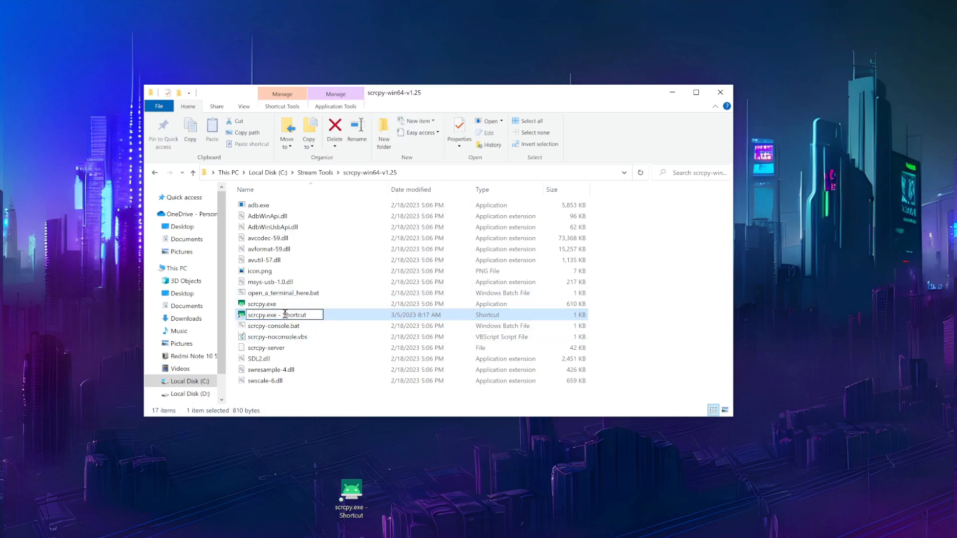